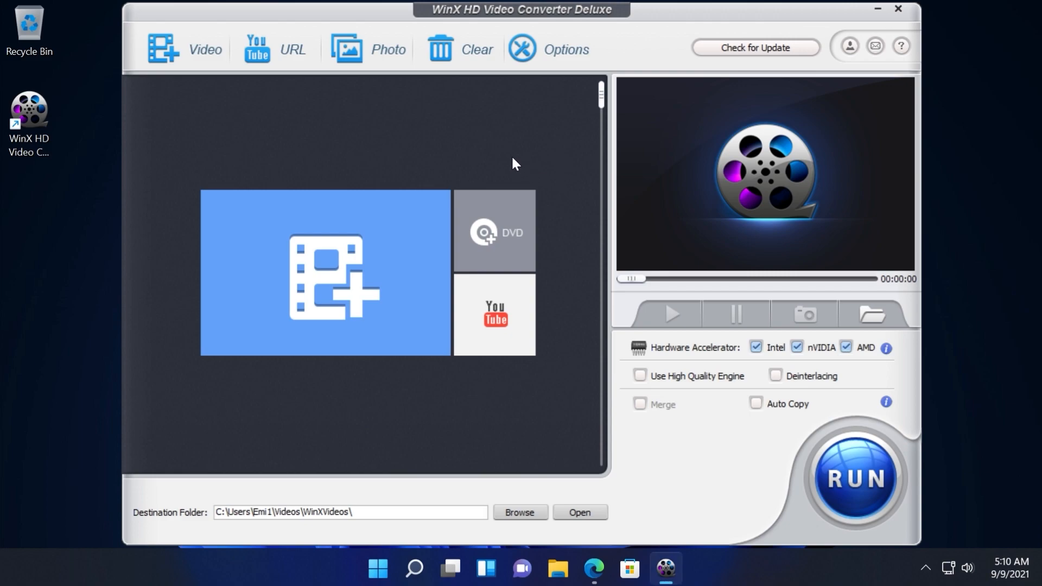
mouse_move(530, 174)
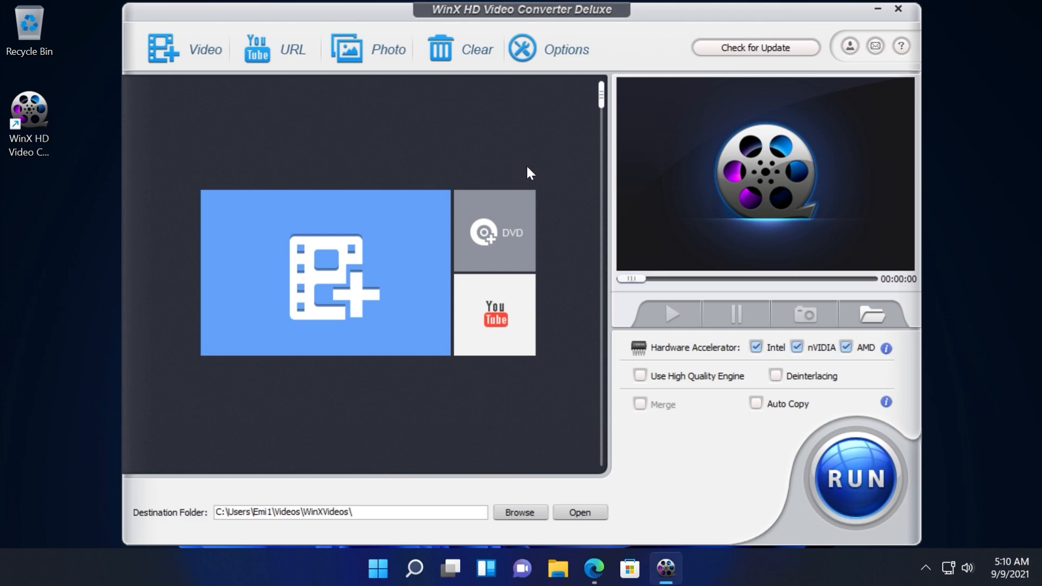
mouse_move(628, 463)
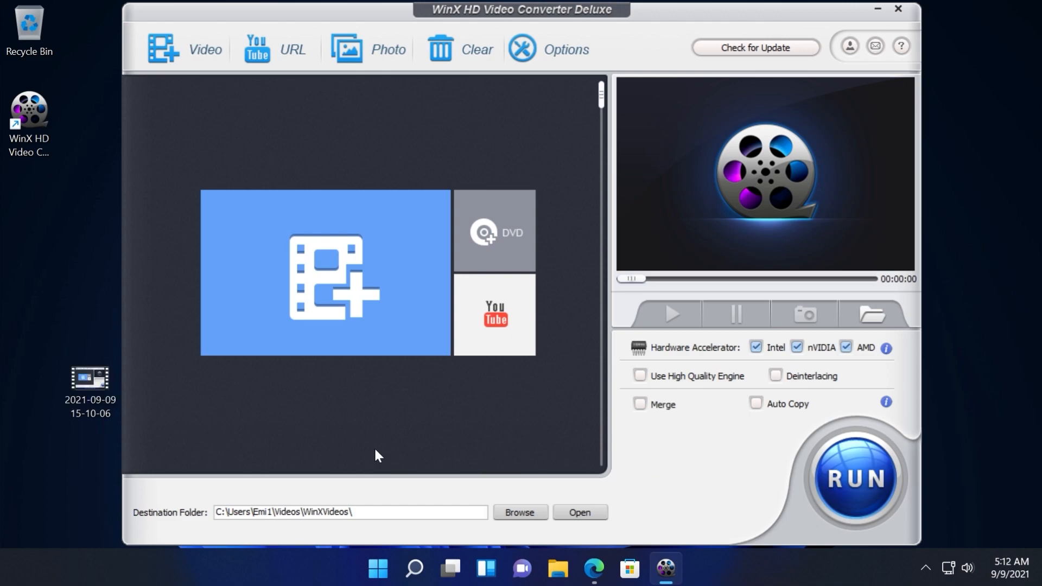
Load the 2021-09-09 screen recording from the desktop into the converter
left_click(324, 272)
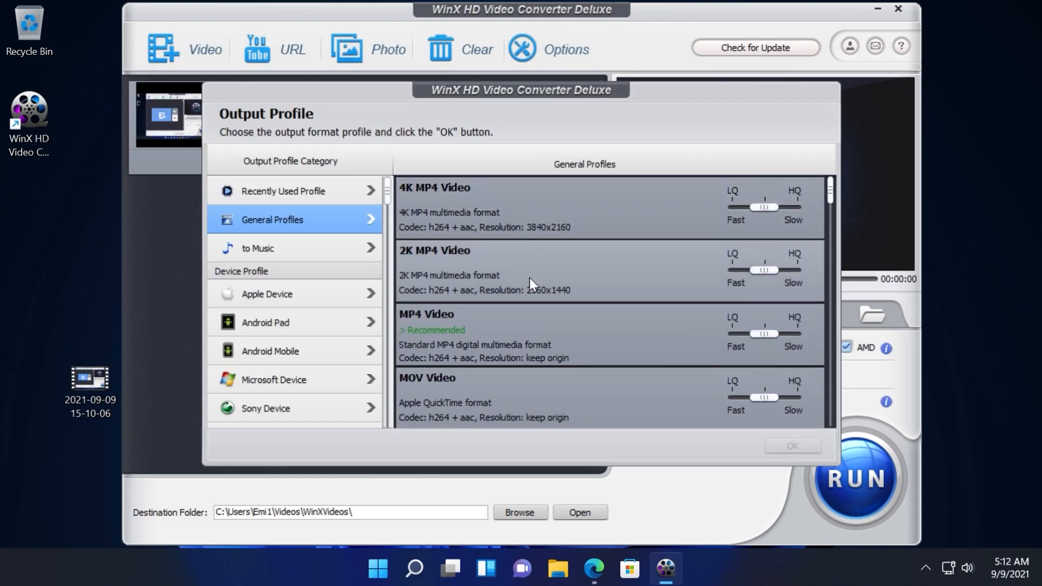
Choose MOV Video under General Profiles as the clip's output profile and confirm
scroll("down", 3)
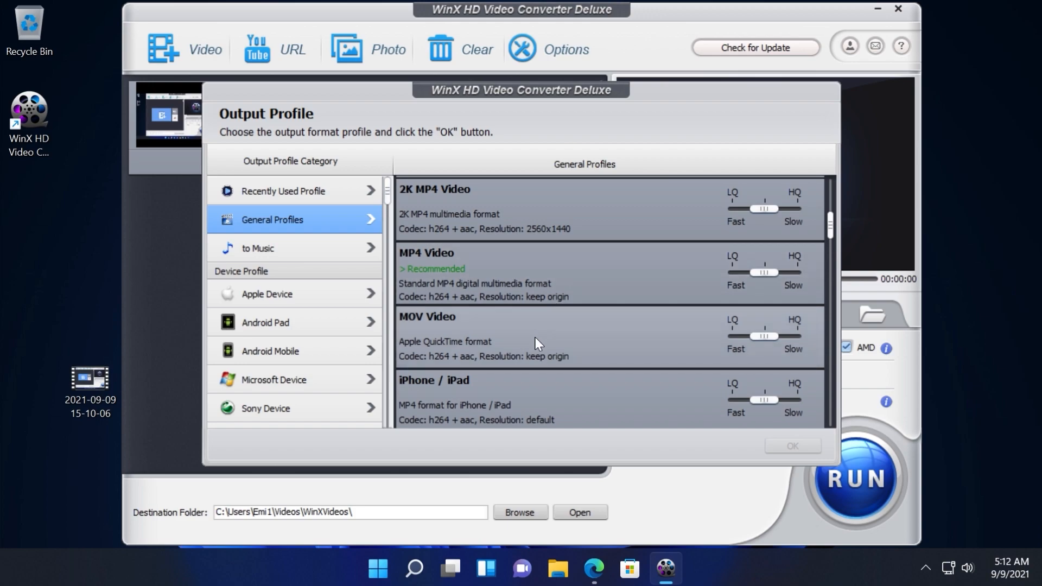
left_click(538, 335)
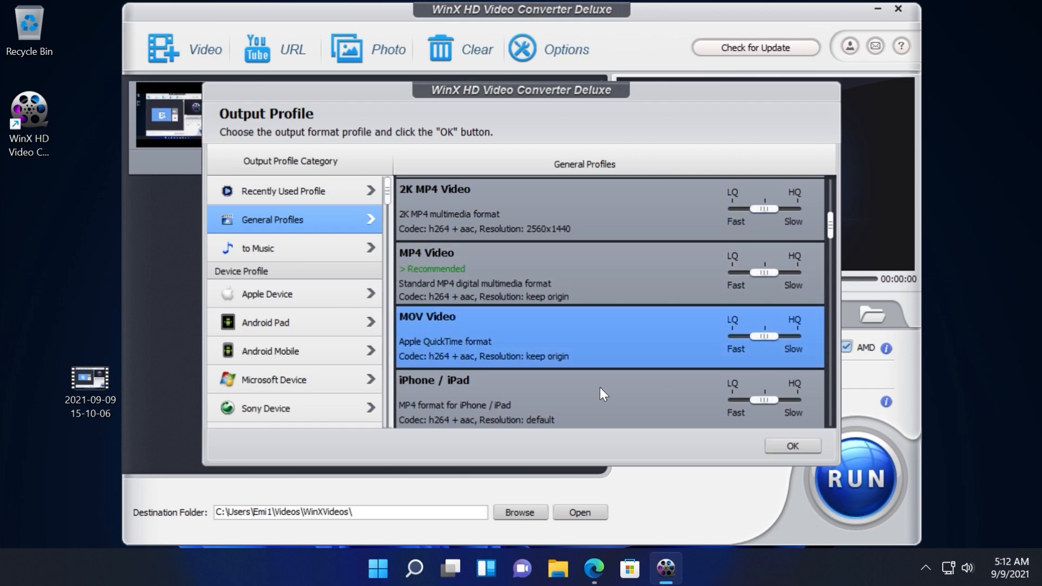
left_click(791, 446)
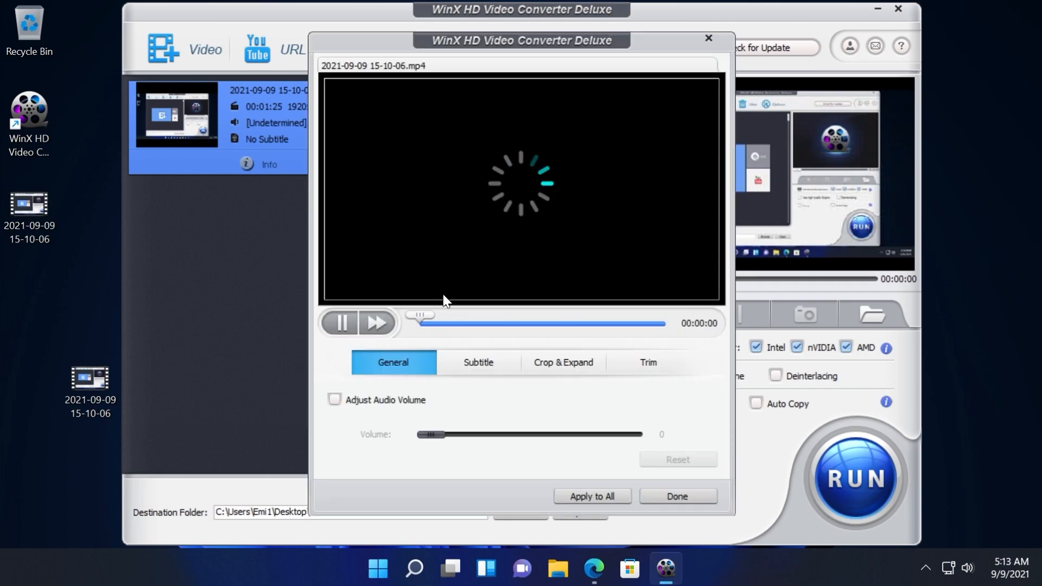
Pause the preview and browse the Subtitle, Crop & Expand and Trim editing options
left_click(341, 323)
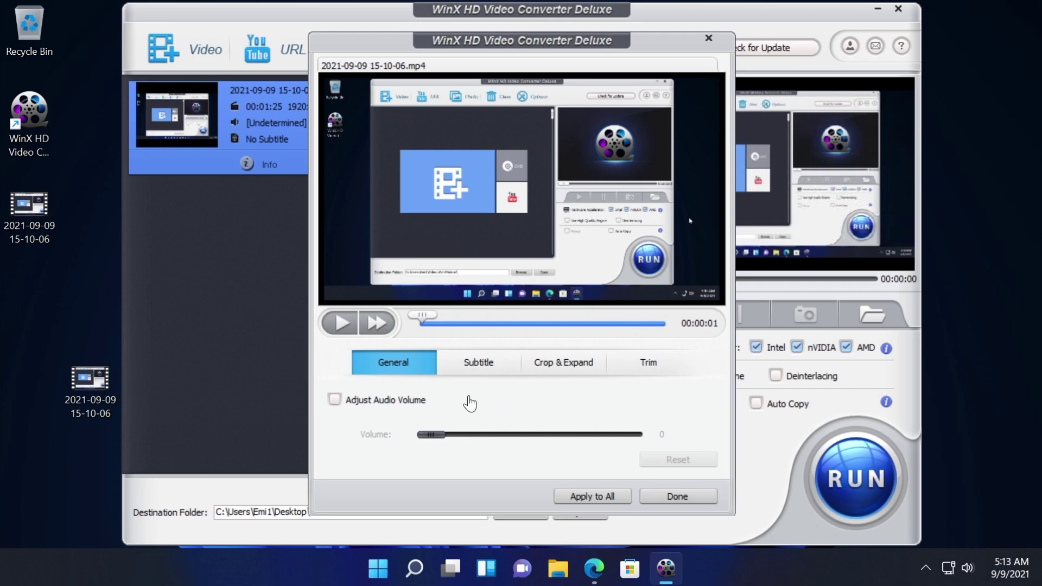
left_click(478, 363)
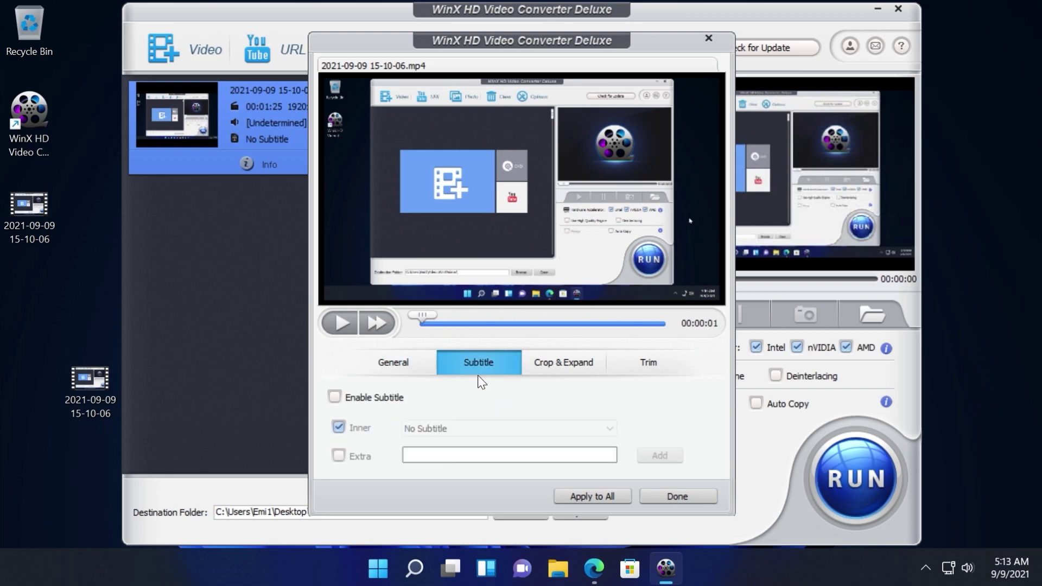
left_click(647, 362)
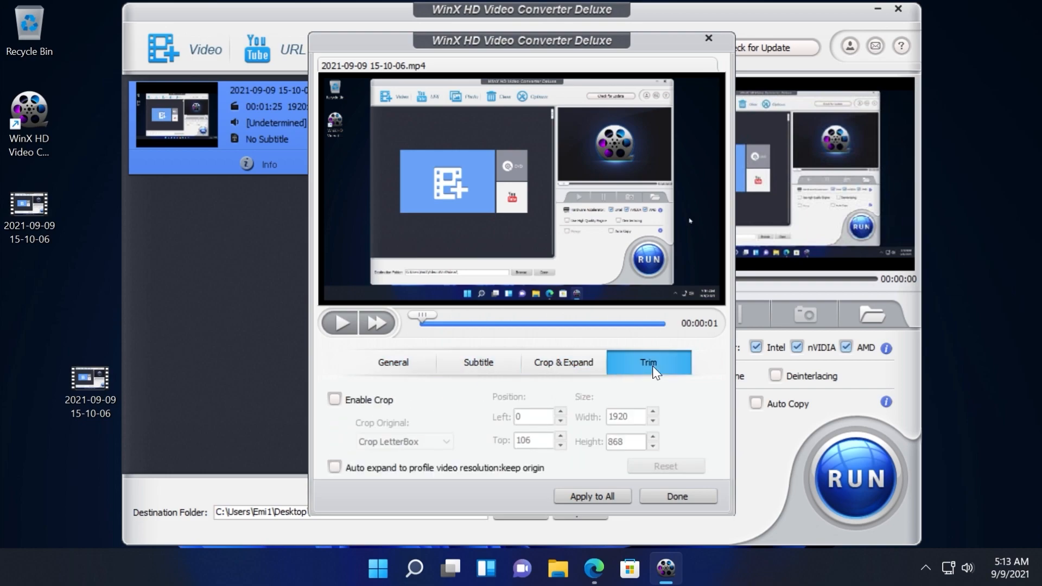
left_click(675, 496)
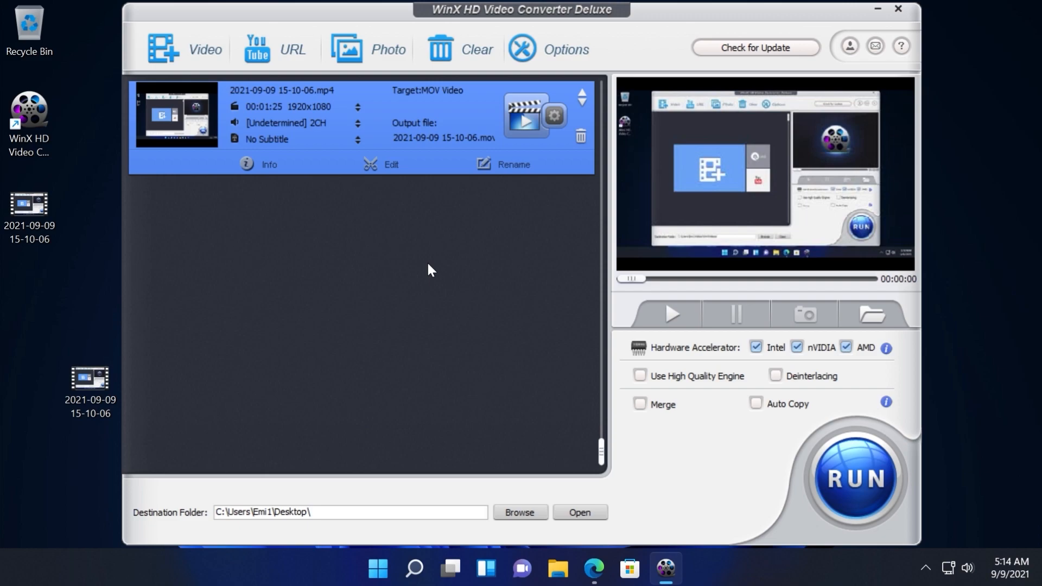
mouse_move(437, 280)
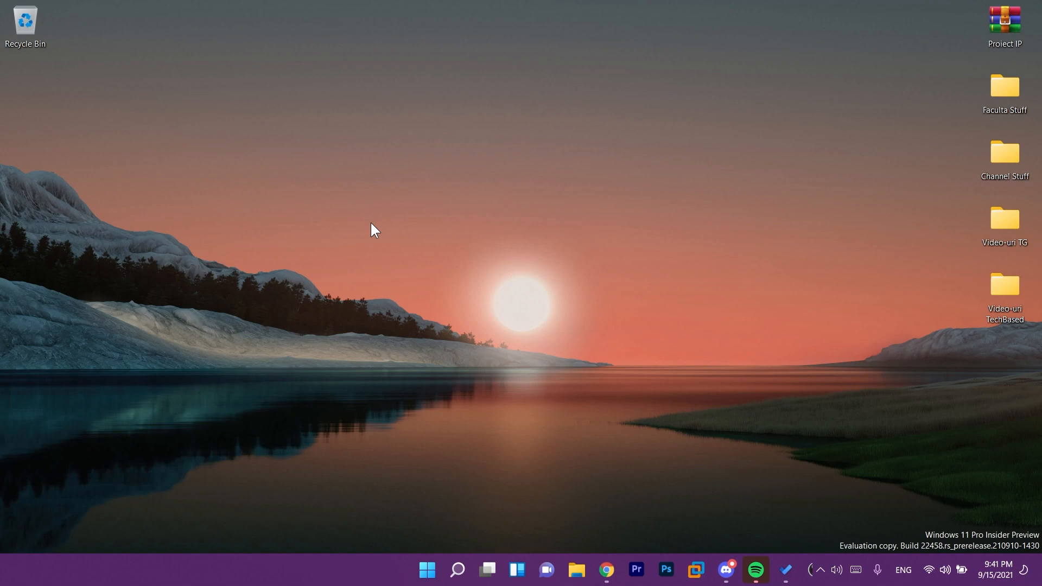
type("win")
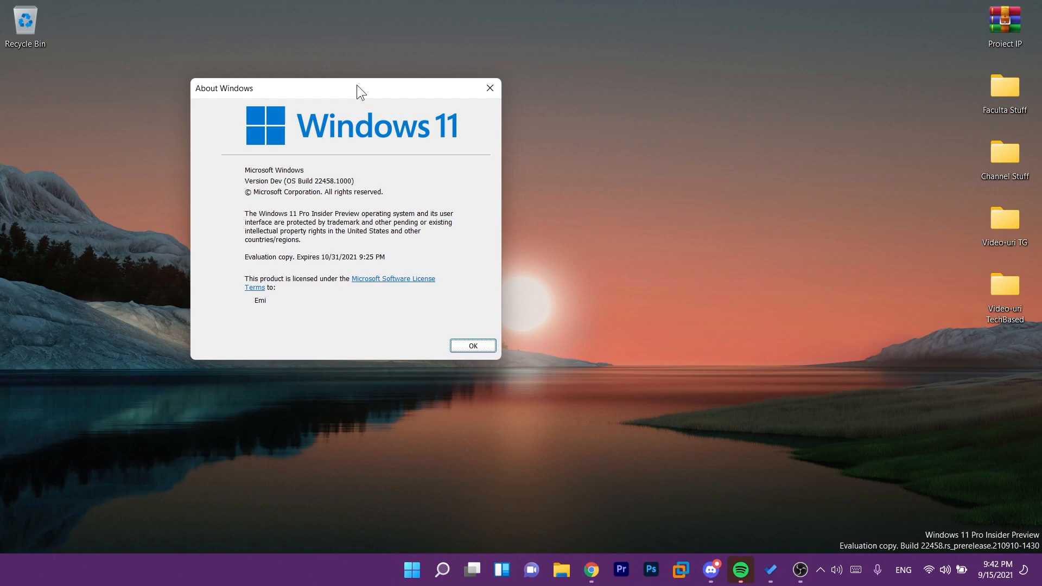
mouse_move(358, 314)
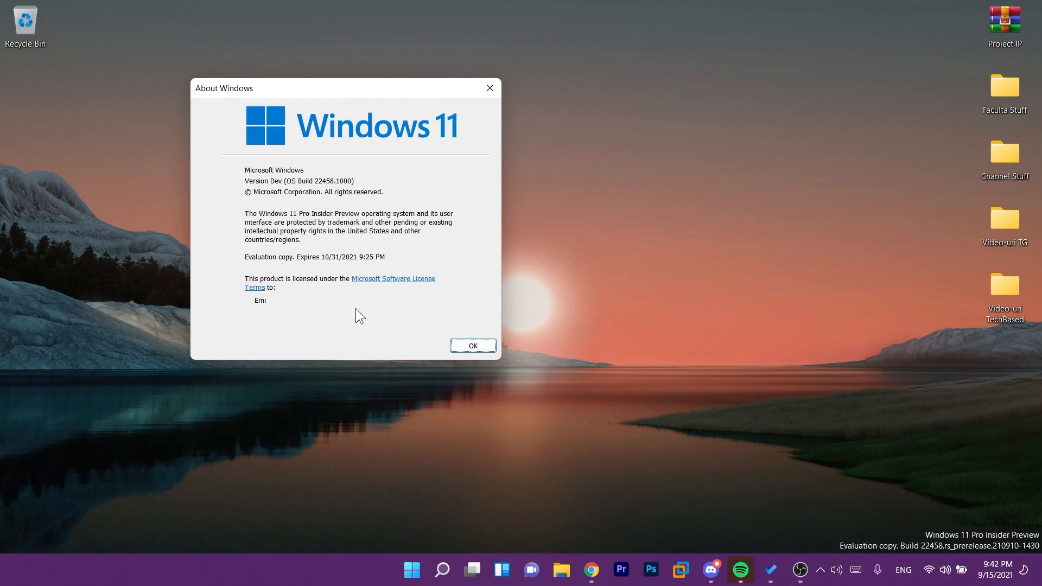
mouse_move(407, 137)
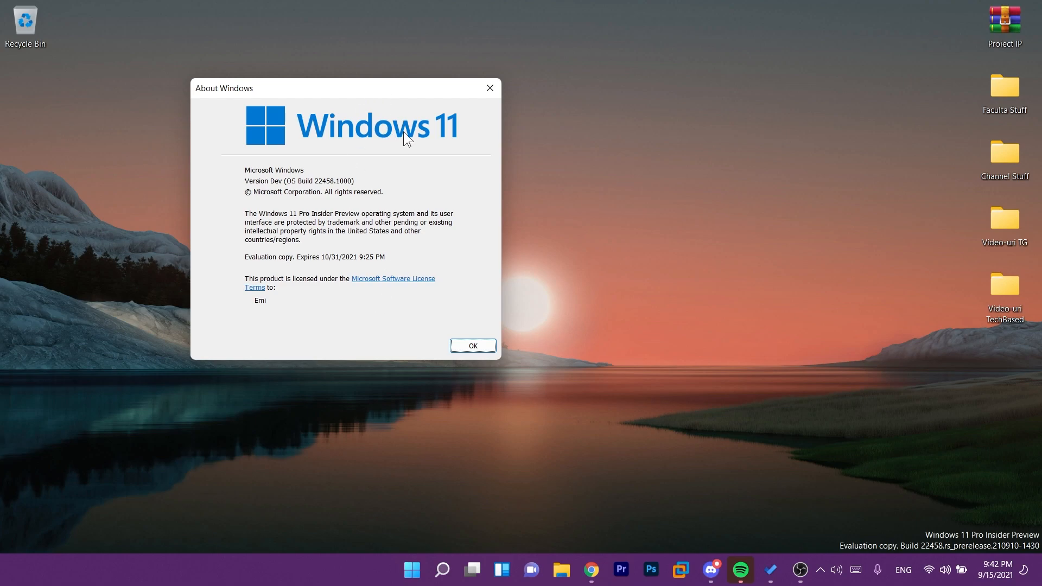
mouse_move(369, 154)
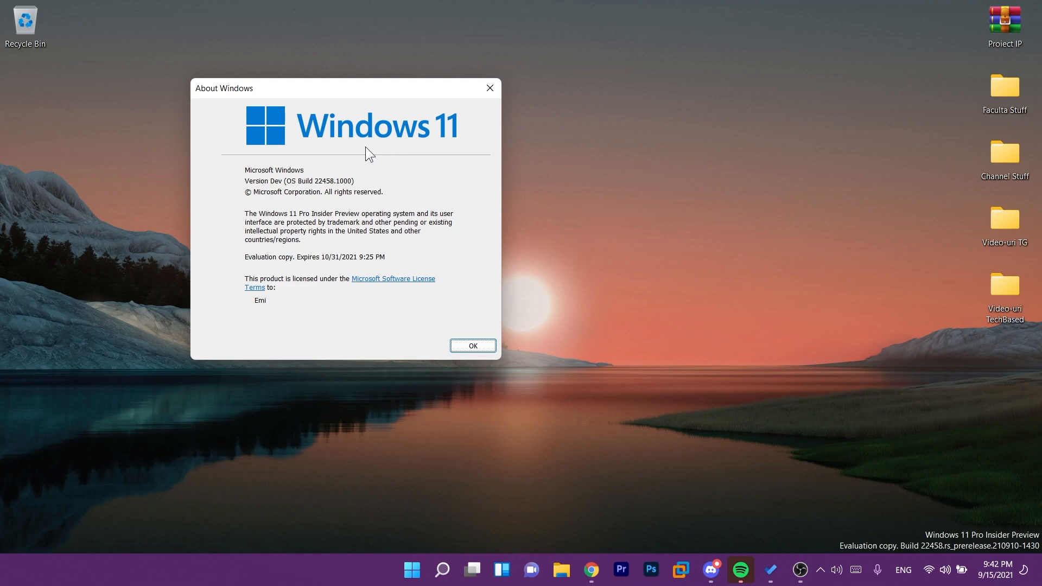
mouse_move(368, 165)
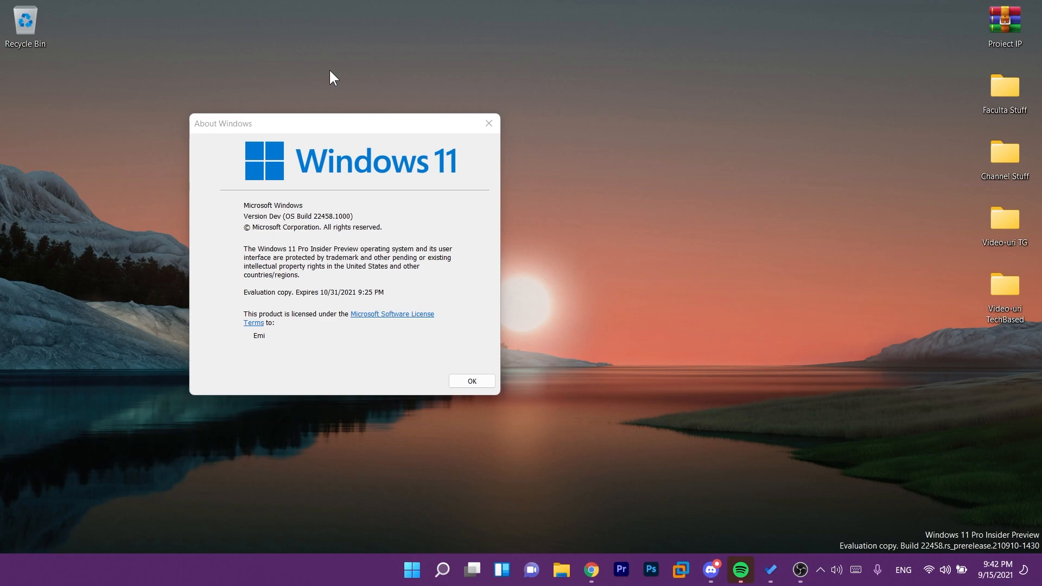
mouse_move(388, 100)
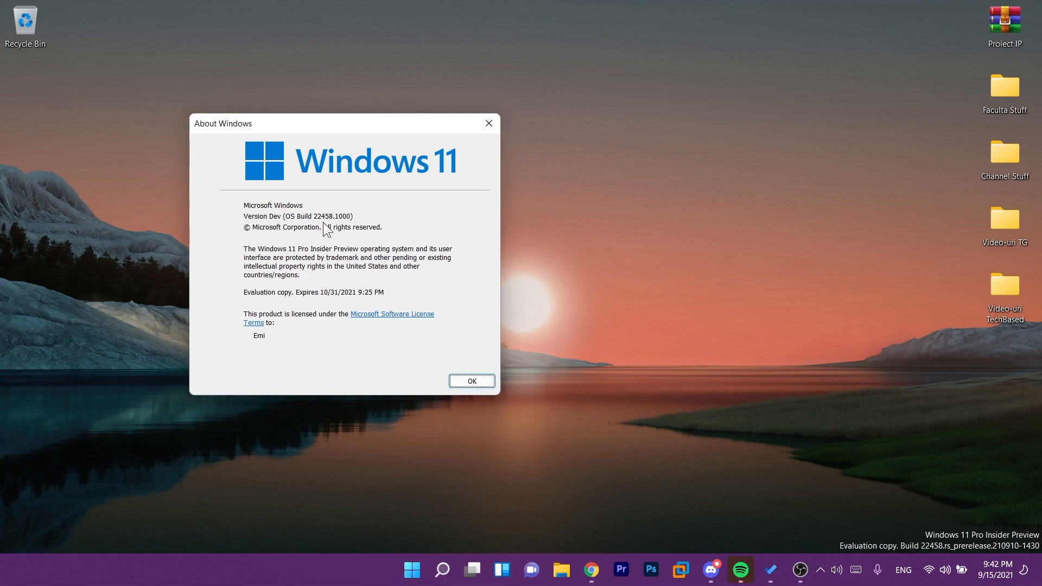
left_click(471, 380)
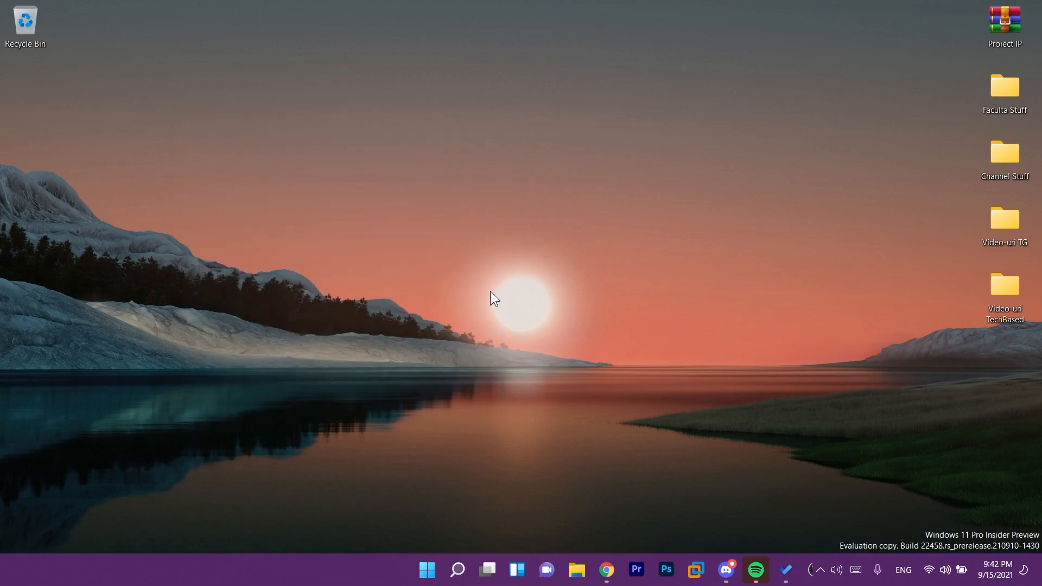
mouse_move(501, 303)
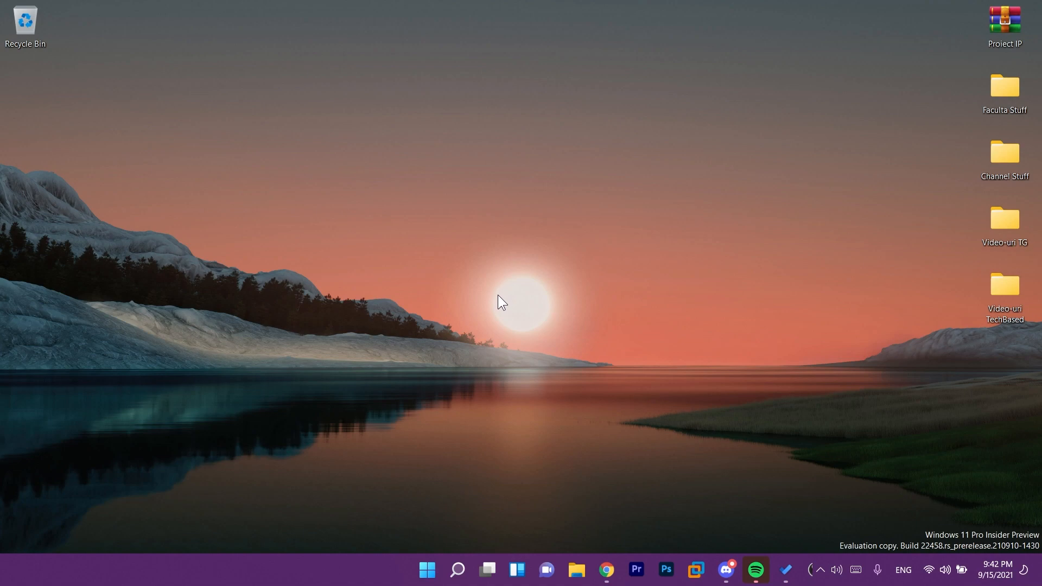
mouse_move(725, 584)
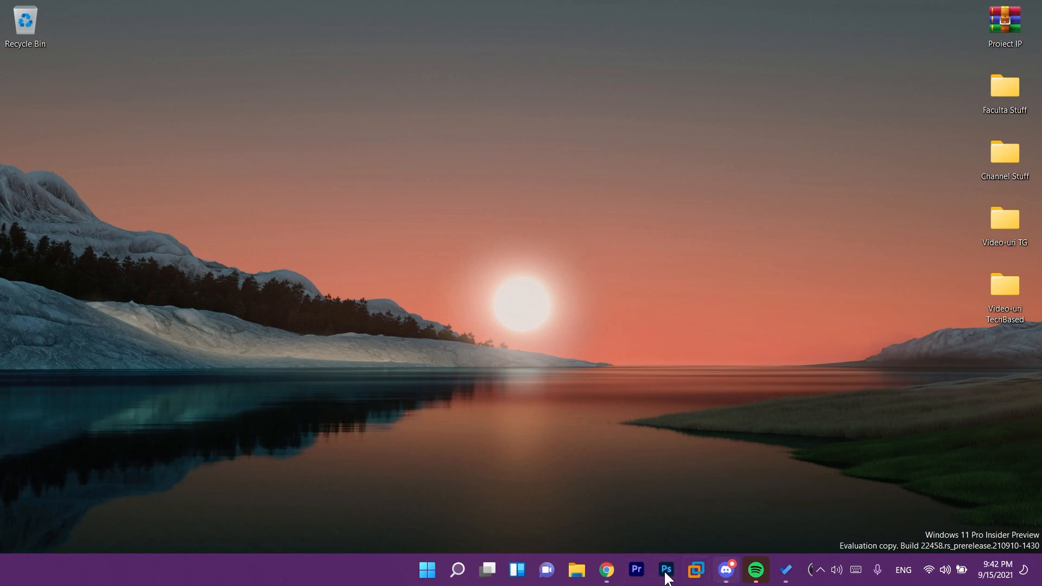
mouse_move(639, 520)
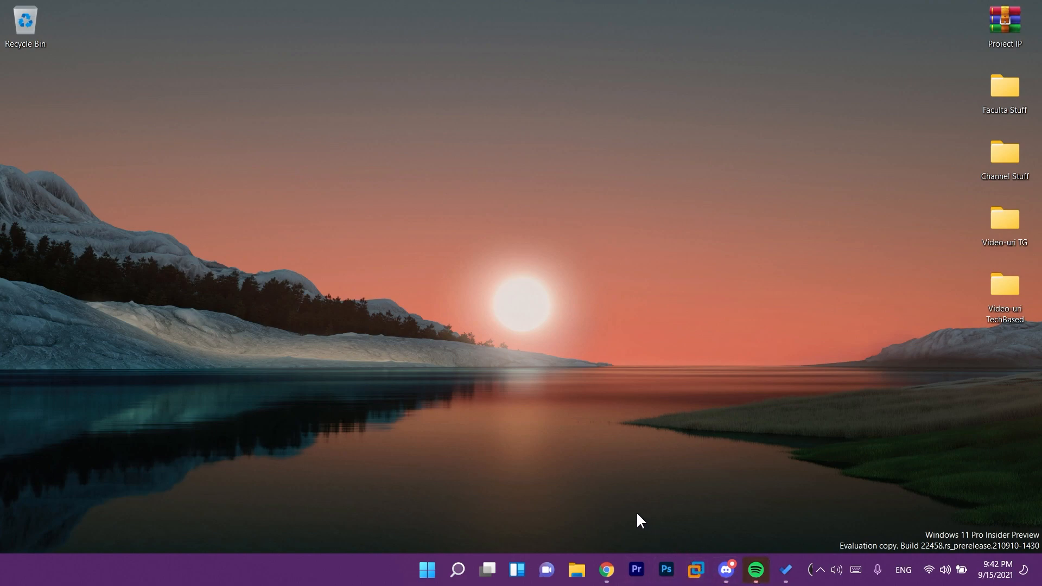
mouse_move(249, 571)
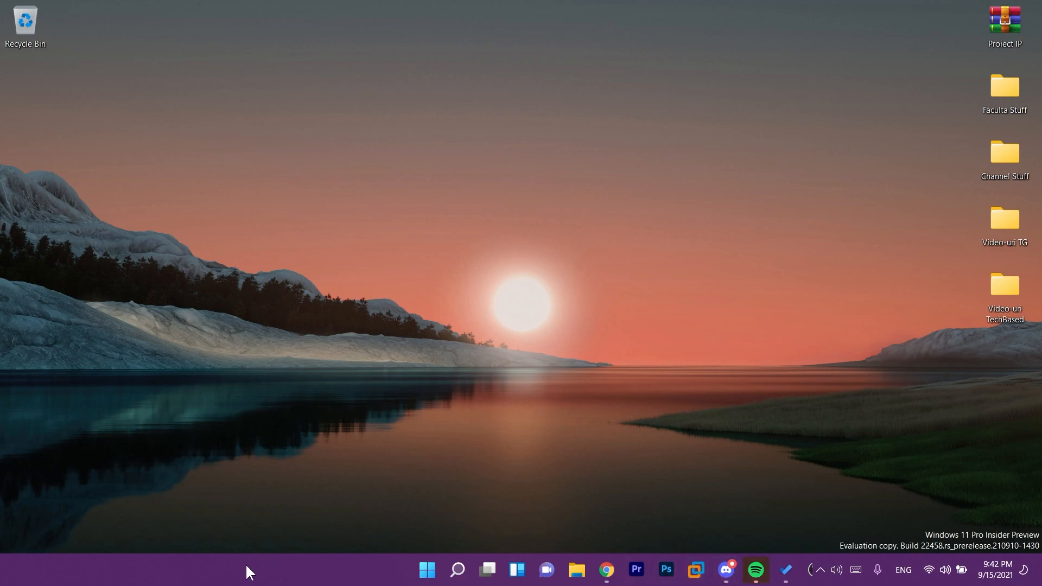
mouse_move(332, 525)
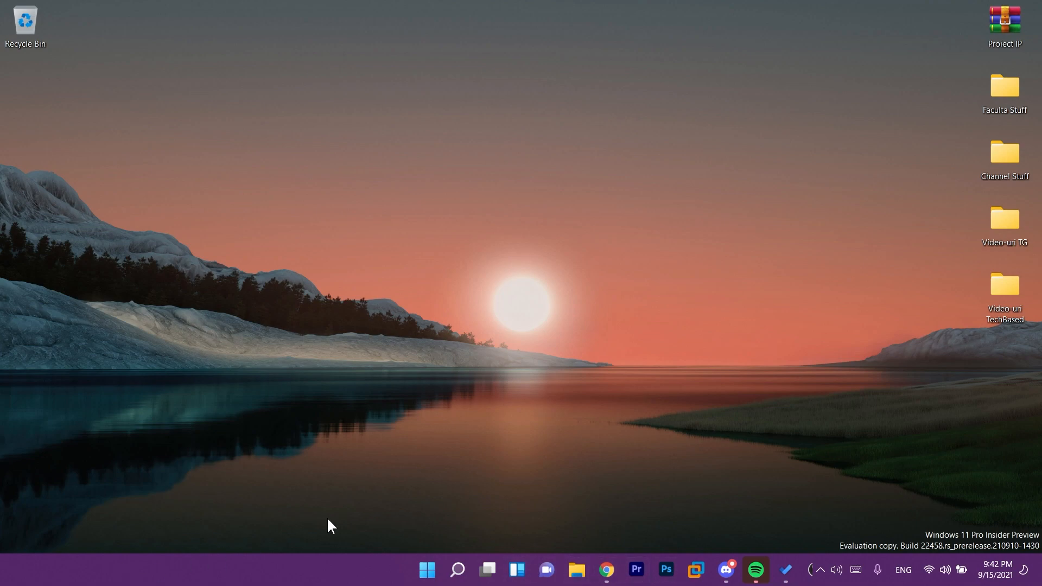
Reach Taskbar settings from the taskbar's context menu and view the alignment choices
right_click(313, 570)
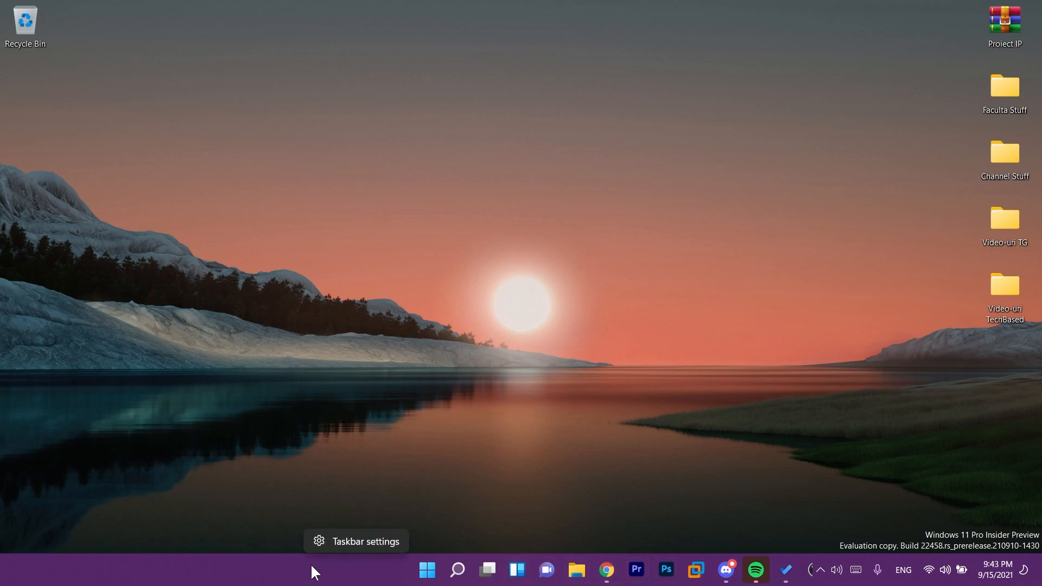
left_click(365, 540)
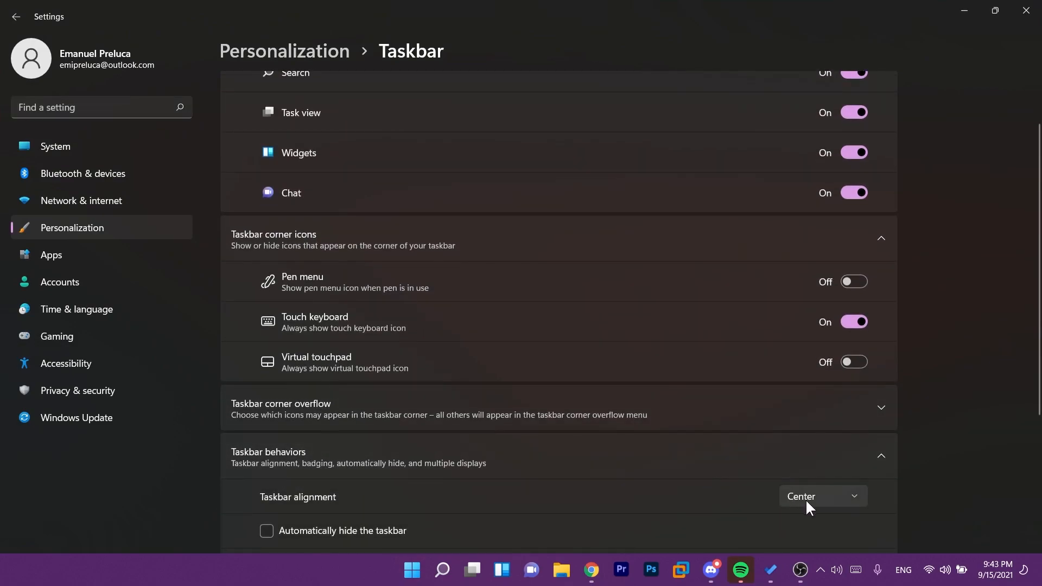
left_click(822, 496)
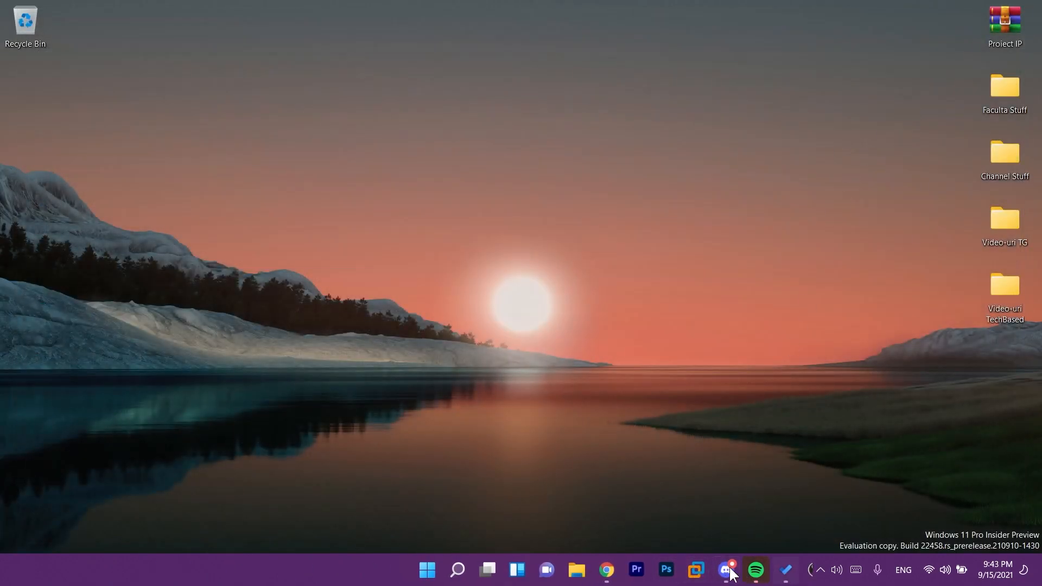
mouse_move(870, 579)
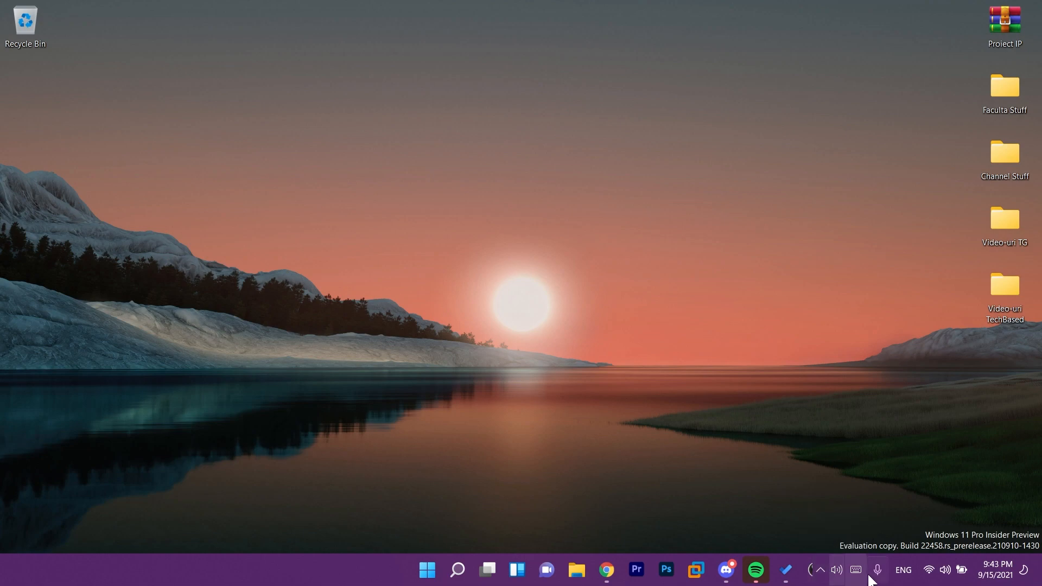
mouse_move(740, 454)
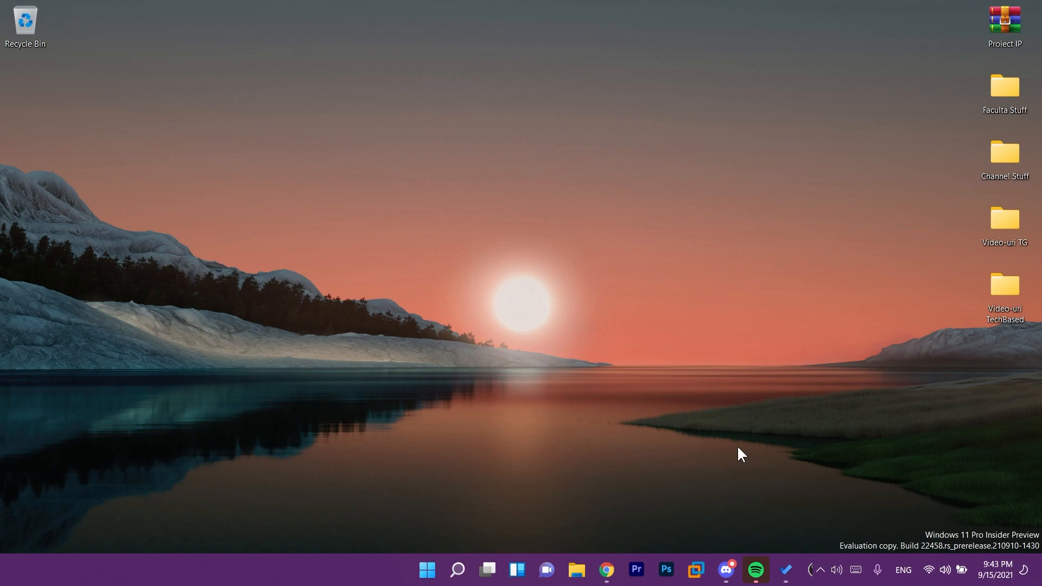
mouse_move(350, 292)
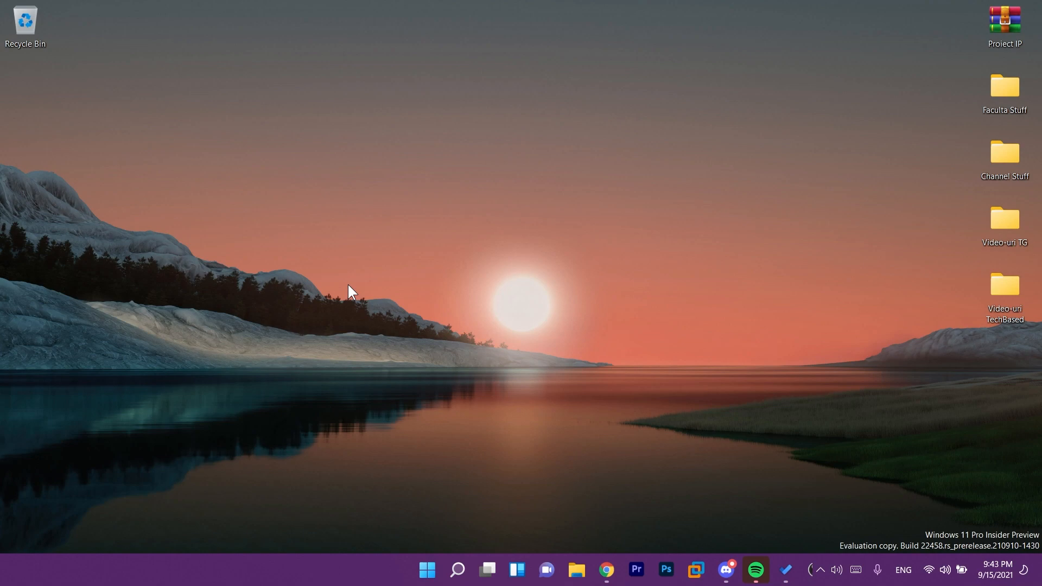
mouse_move(587, 570)
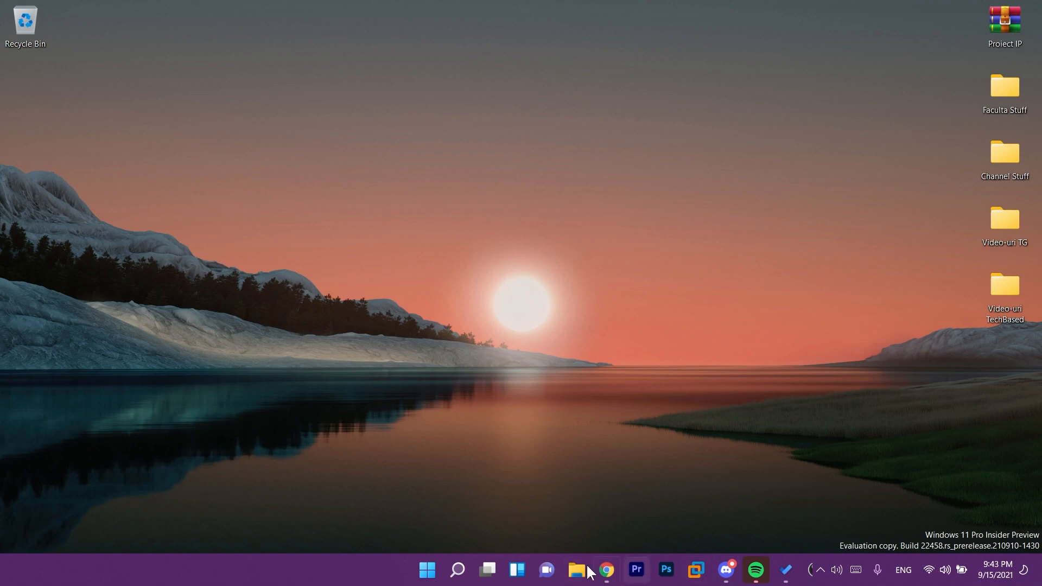
mouse_move(506, 477)
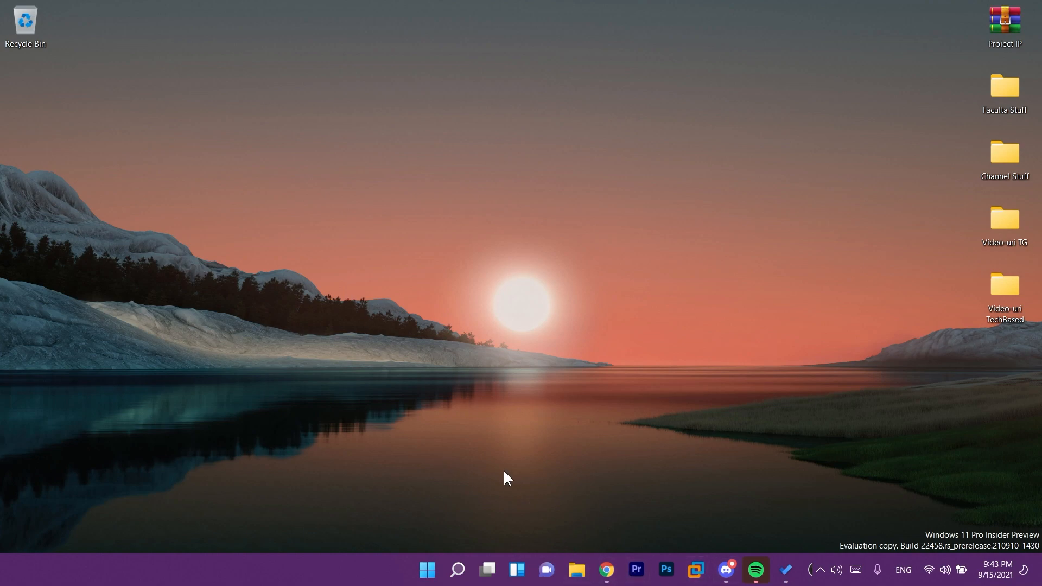
mouse_move(423, 311)
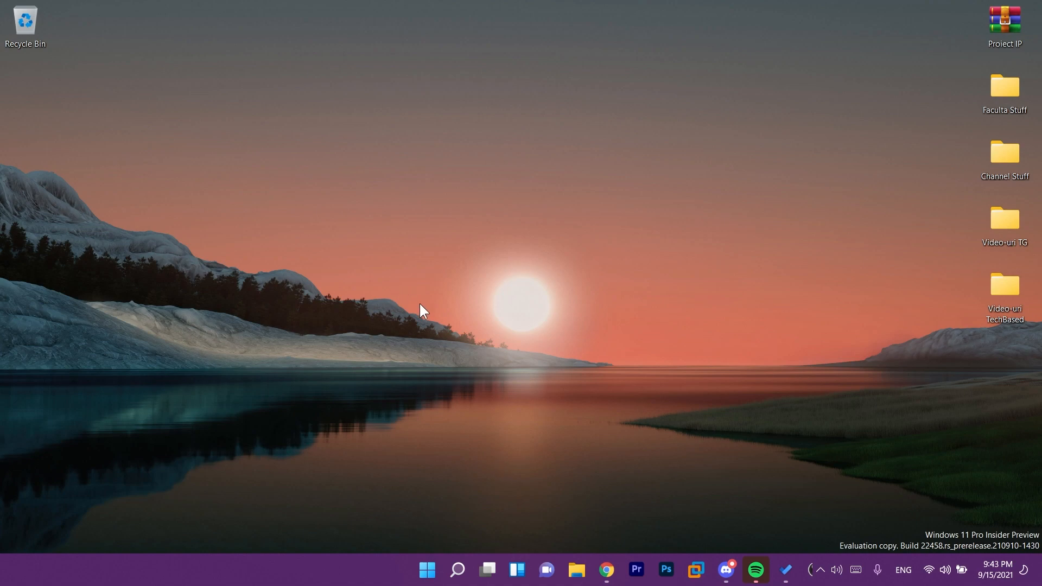
mouse_move(462, 397)
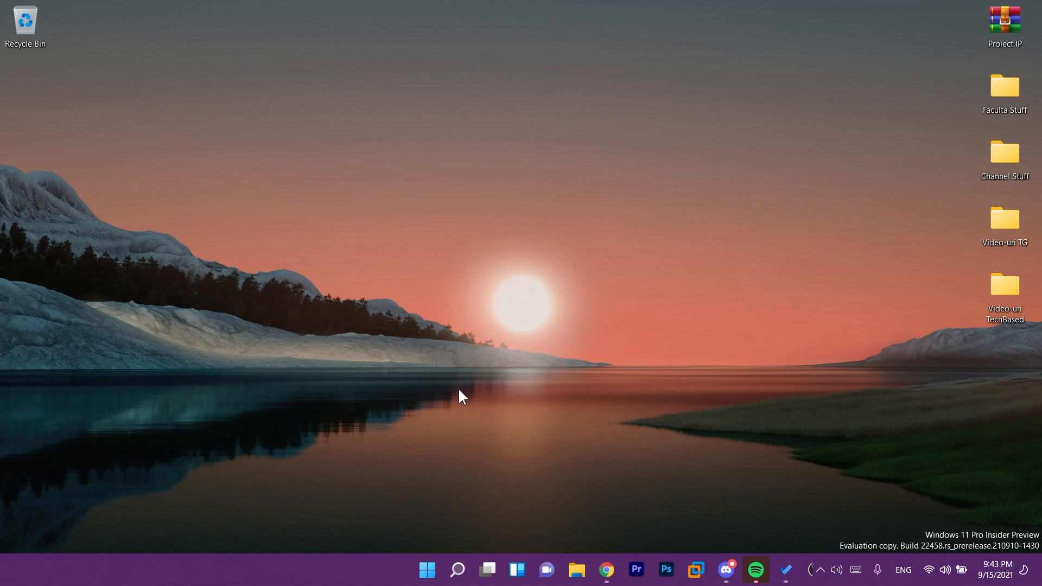
mouse_move(461, 365)
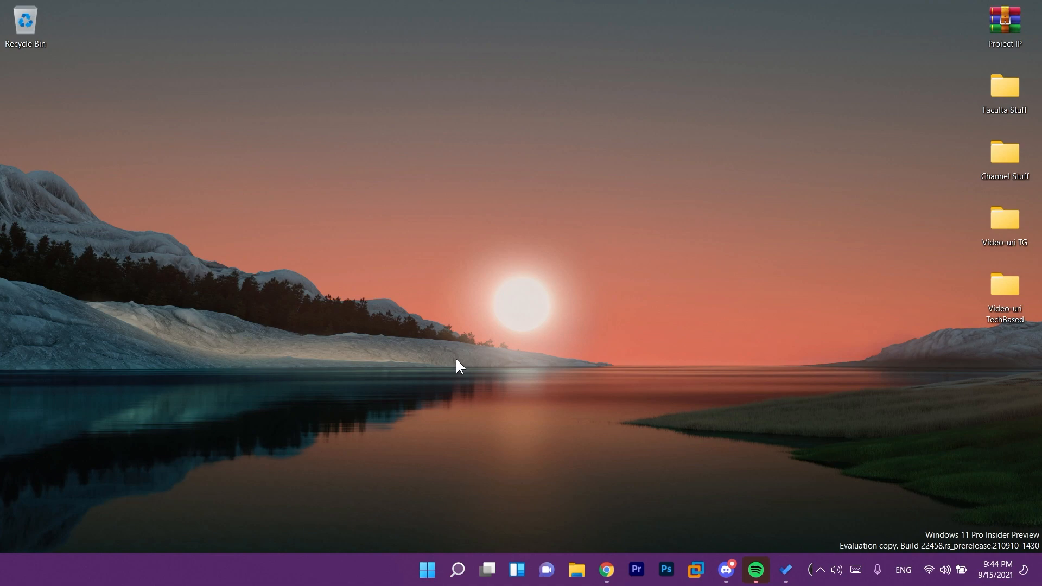
mouse_move(436, 548)
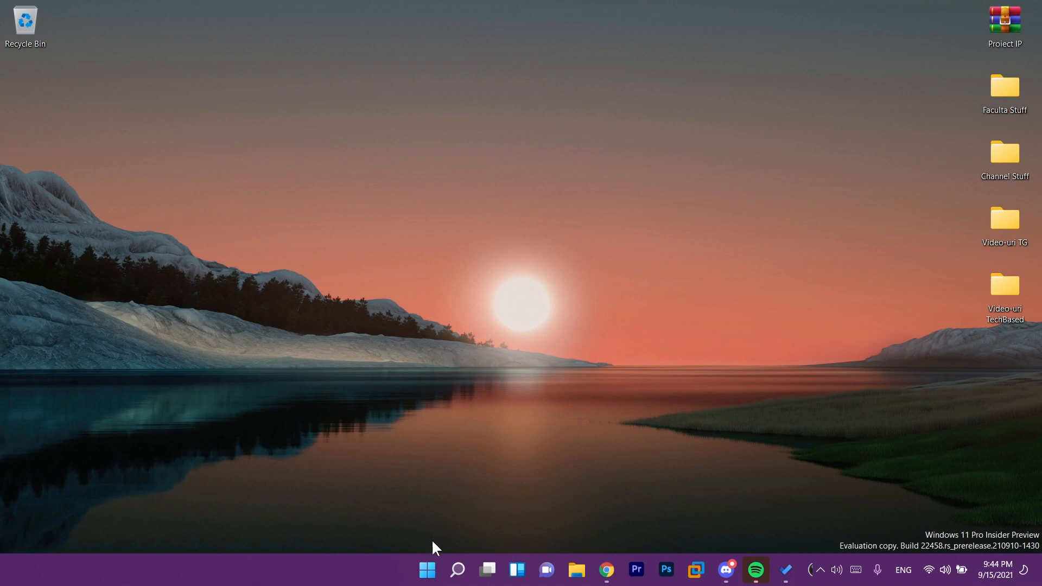
Reach the Accounts Sign-in options page via the Start menu's power button entry
left_click(426, 570)
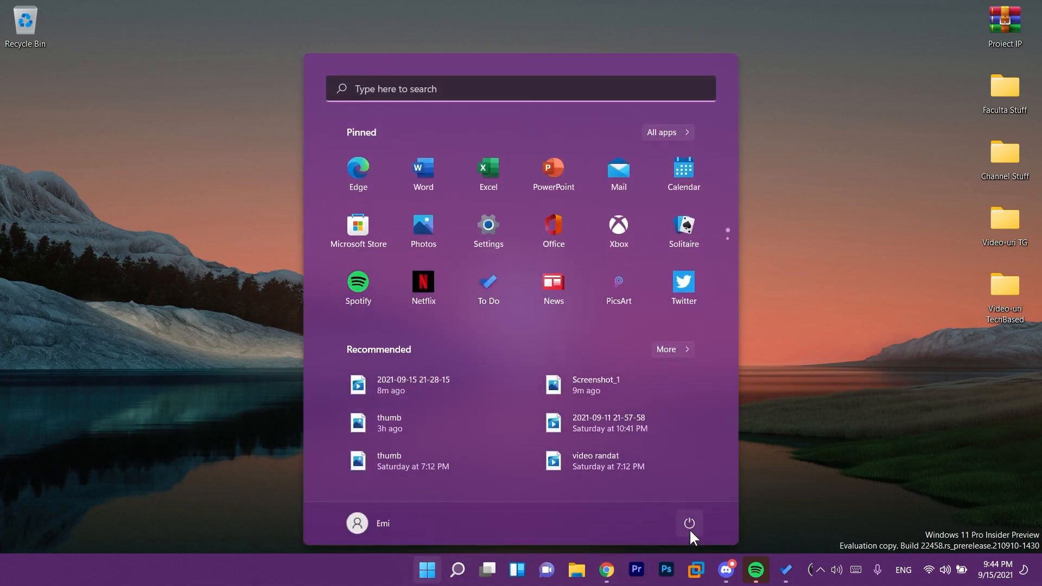
left_click(689, 523)
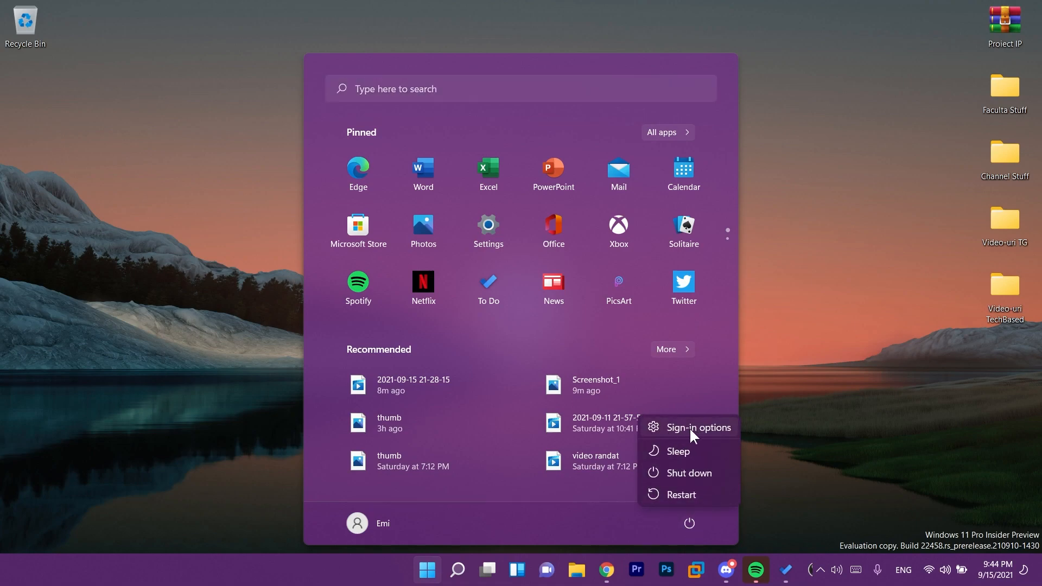
left_click(698, 426)
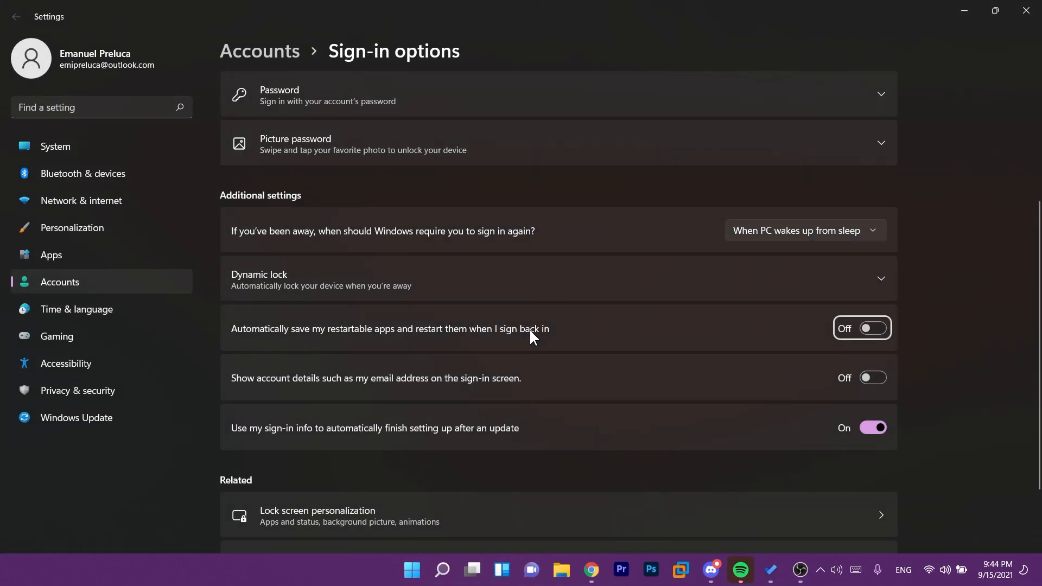
Review the Ways to sign in section, then close Settings to return to the desktop
scroll("up", 3)
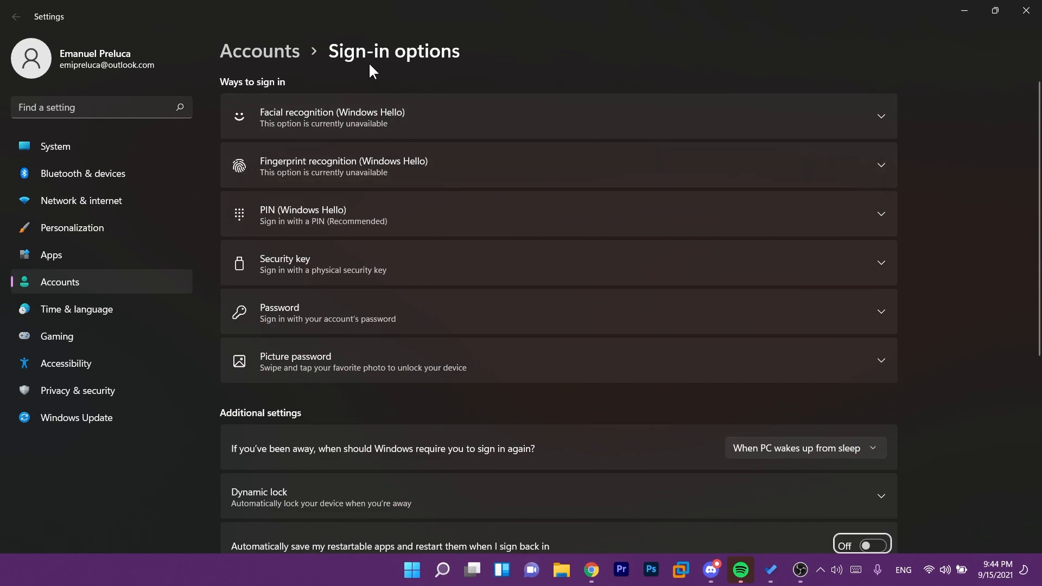
mouse_move(257, 94)
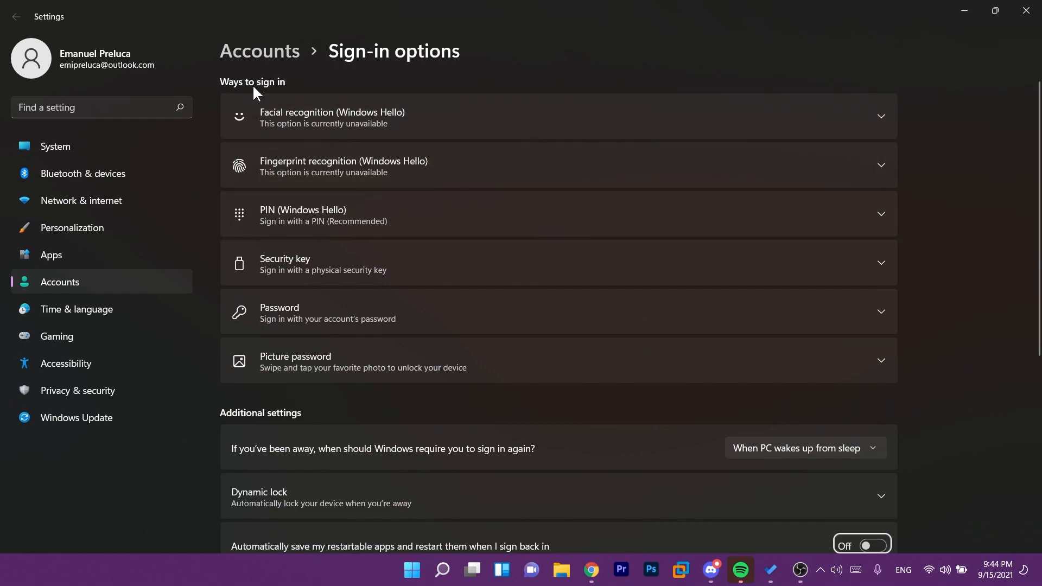
mouse_move(285, 166)
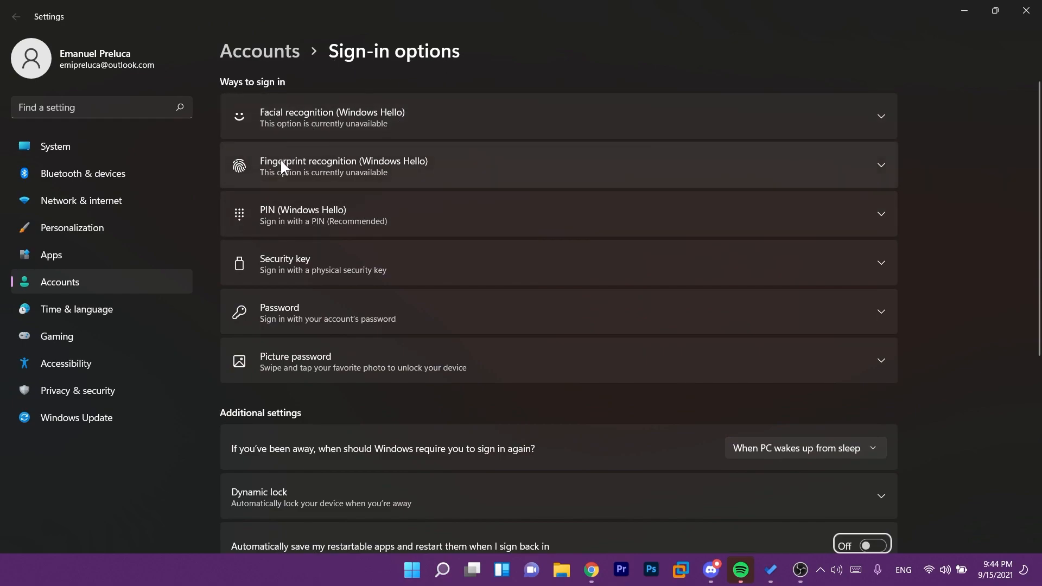
mouse_move(318, 276)
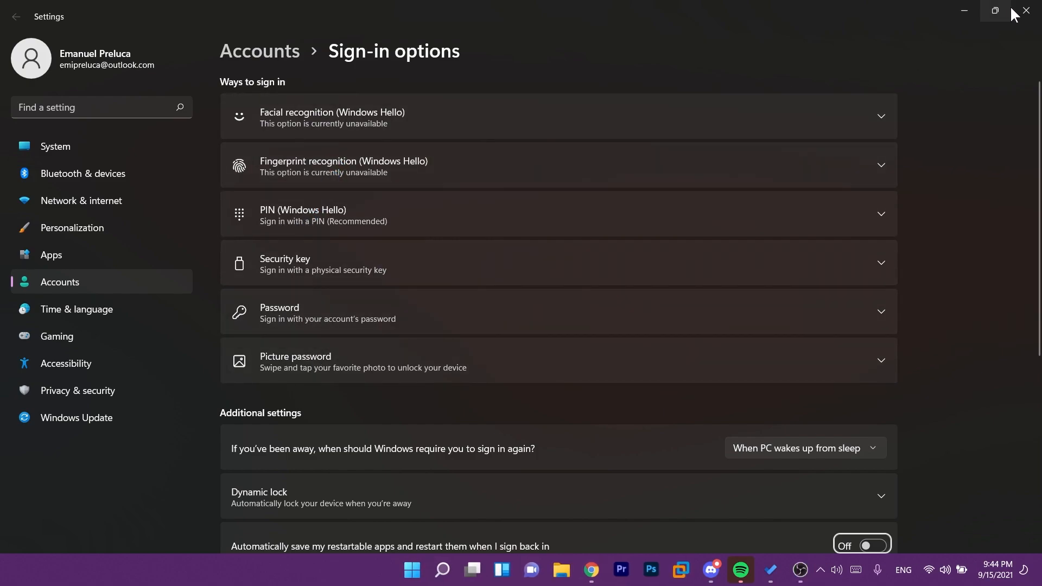
left_click(1028, 11)
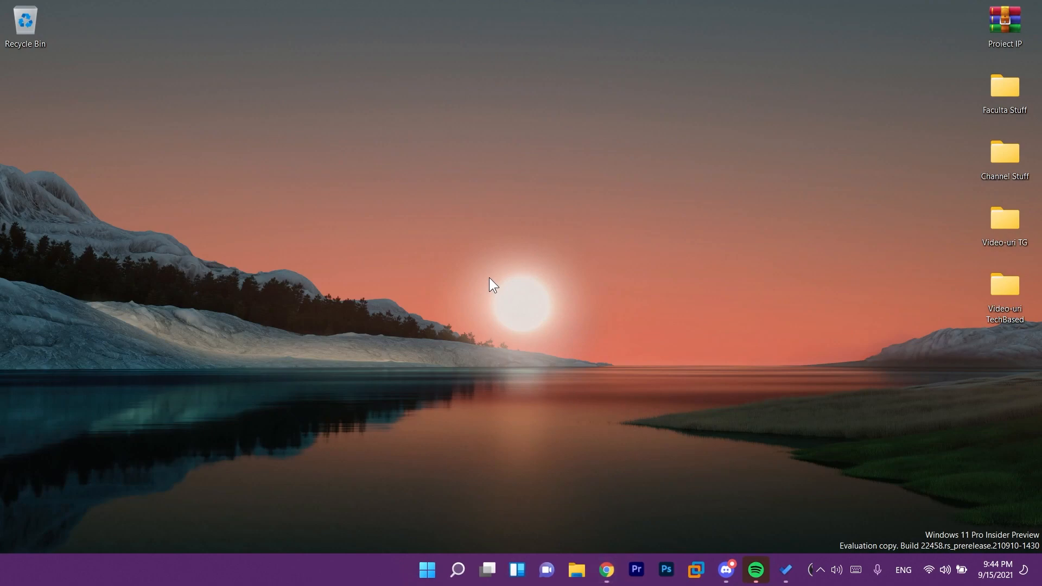
Show the Start menu briefly, then bring up Search listing top and recent apps
left_click(426, 570)
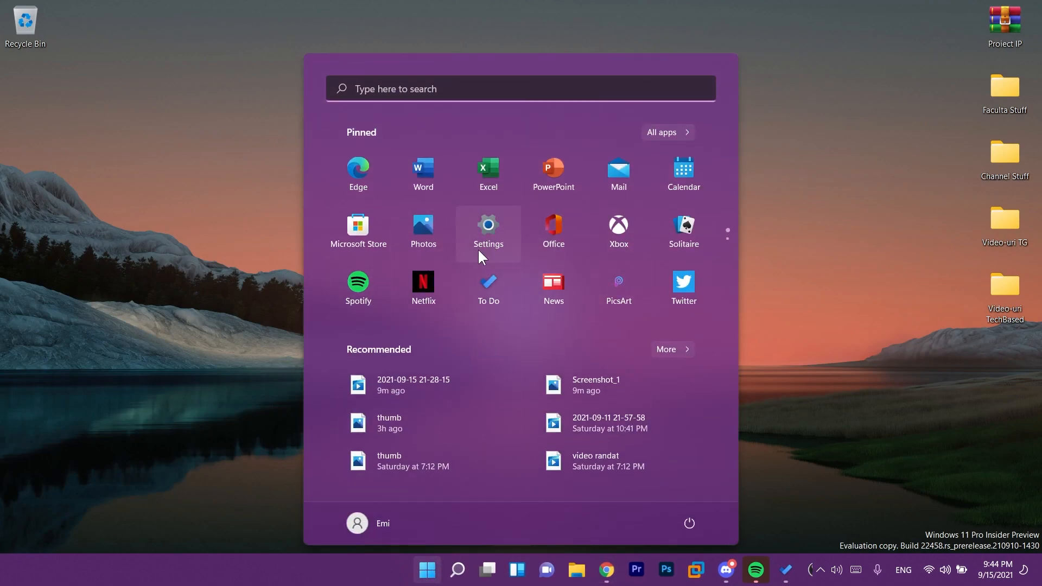
mouse_move(501, 373)
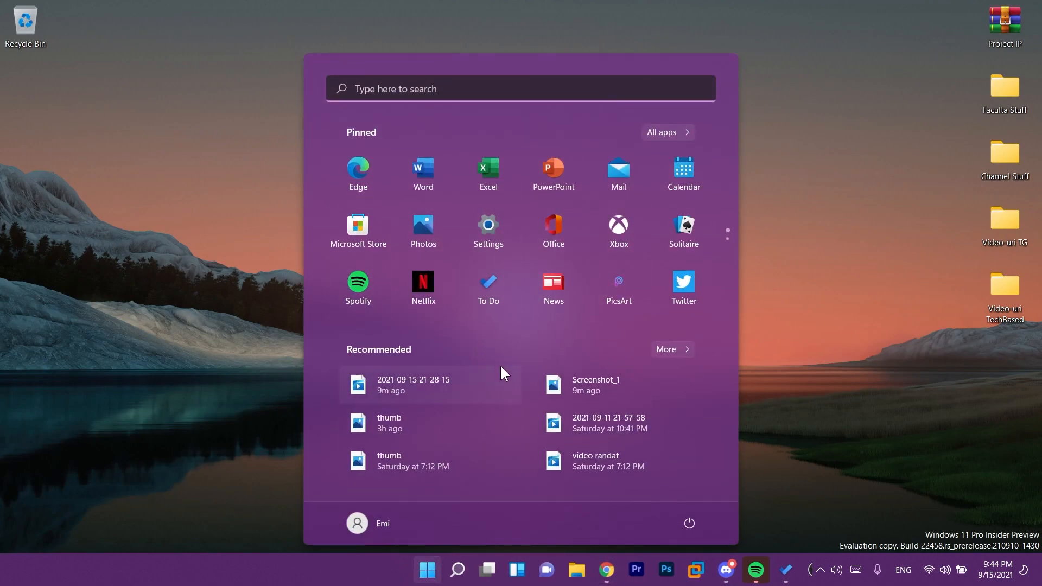
mouse_move(490, 345)
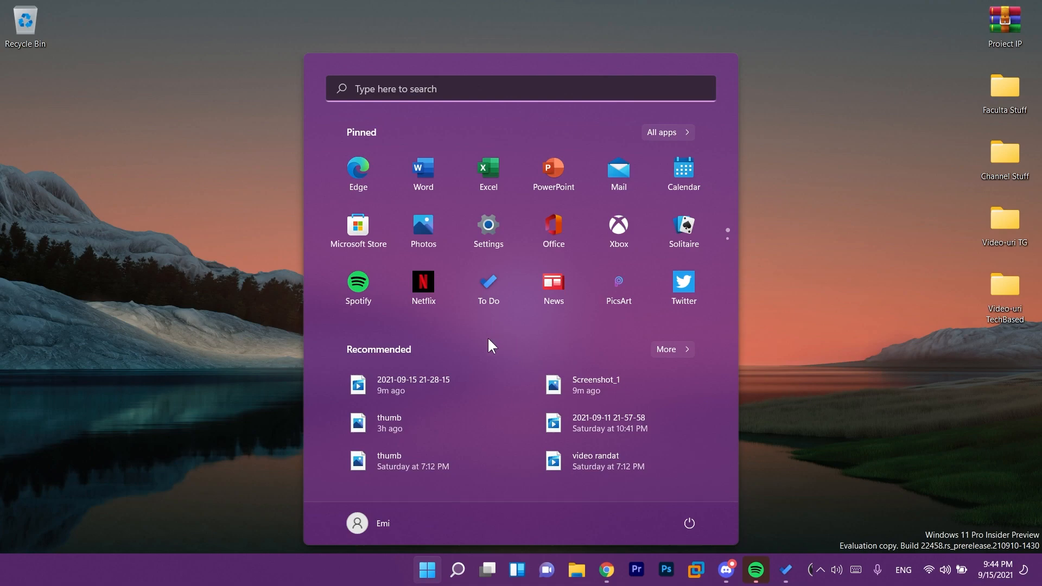
left_click(457, 570)
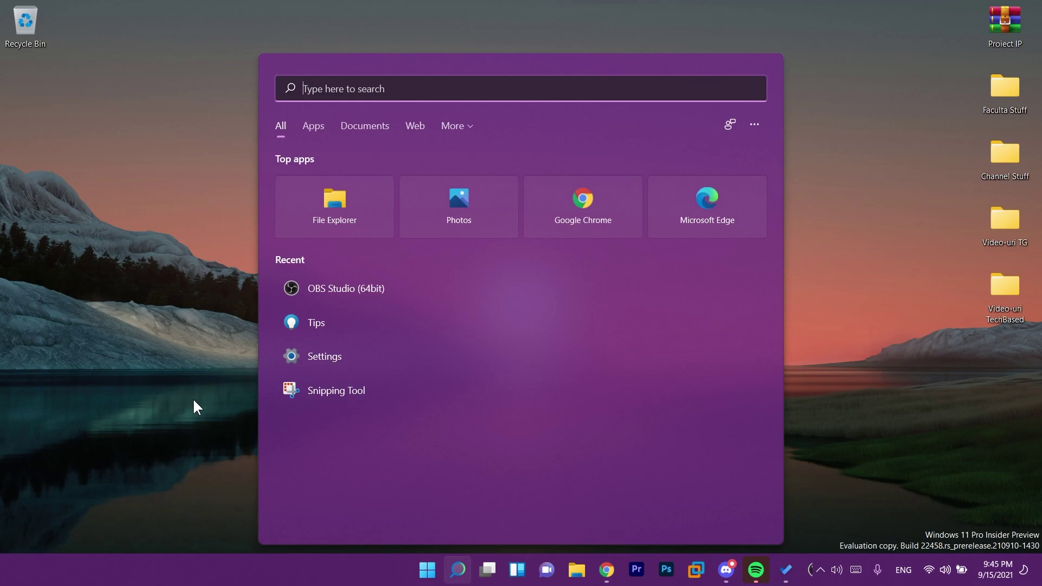
Launch Settings from recent apps and scroll to the Display settings
left_click(325, 356)
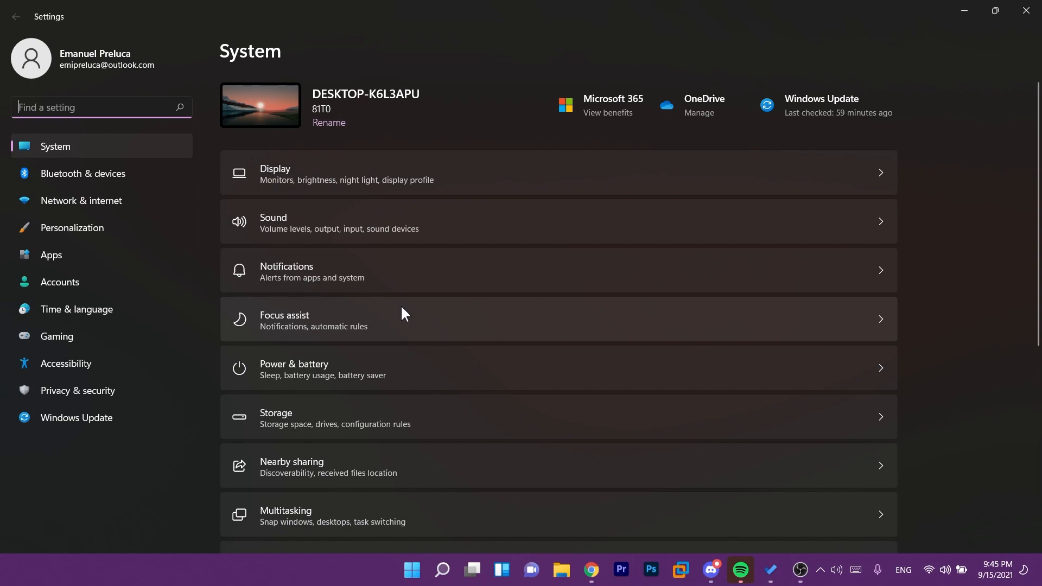
mouse_move(332, 240)
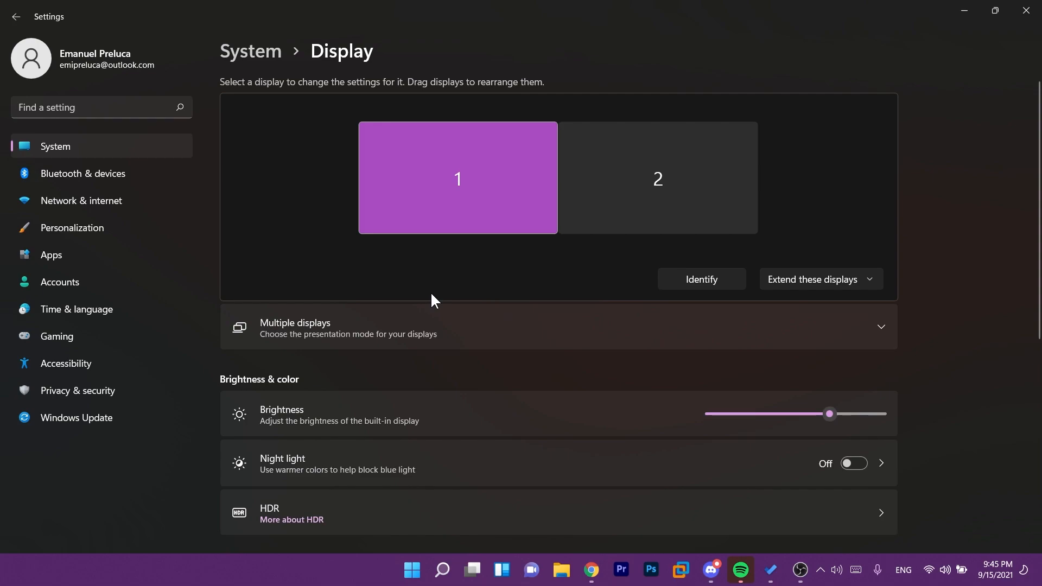
scroll("down", 3)
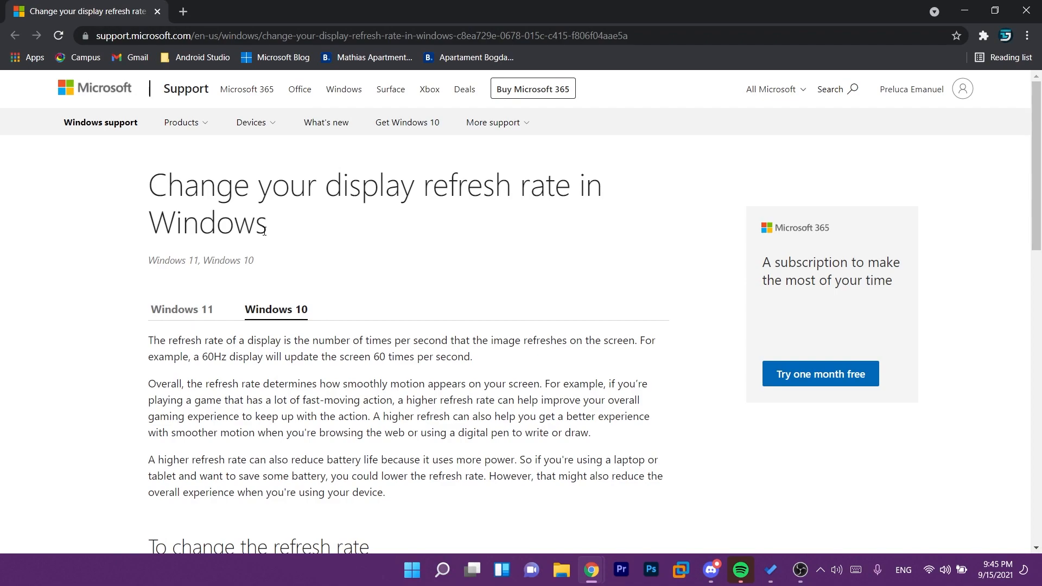
mouse_move(289, 291)
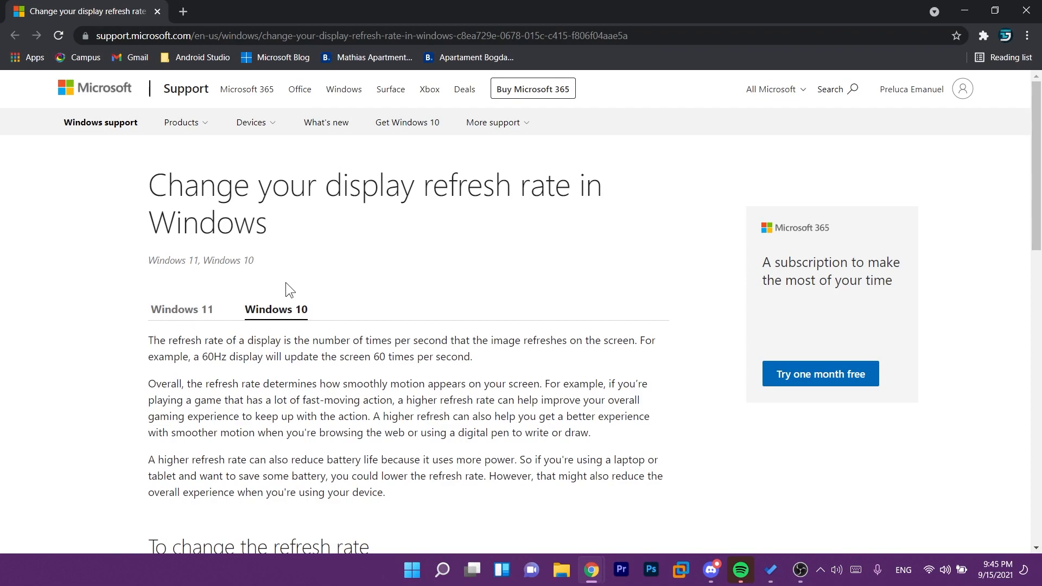
Read the 'Change your display refresh rate in Windows' article and its Windows 11 tab
left_click(181, 310)
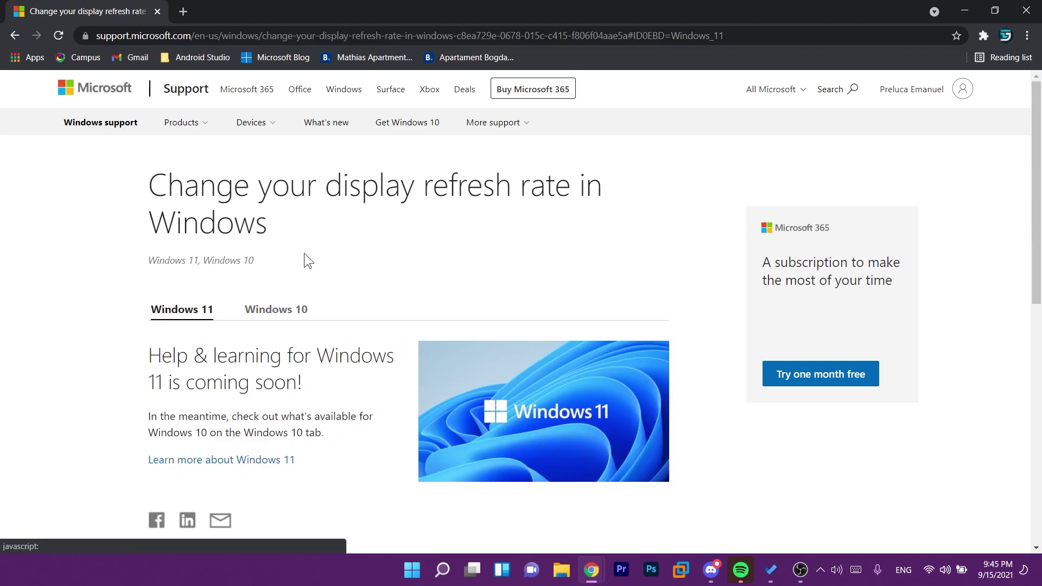
scroll("down", 3)
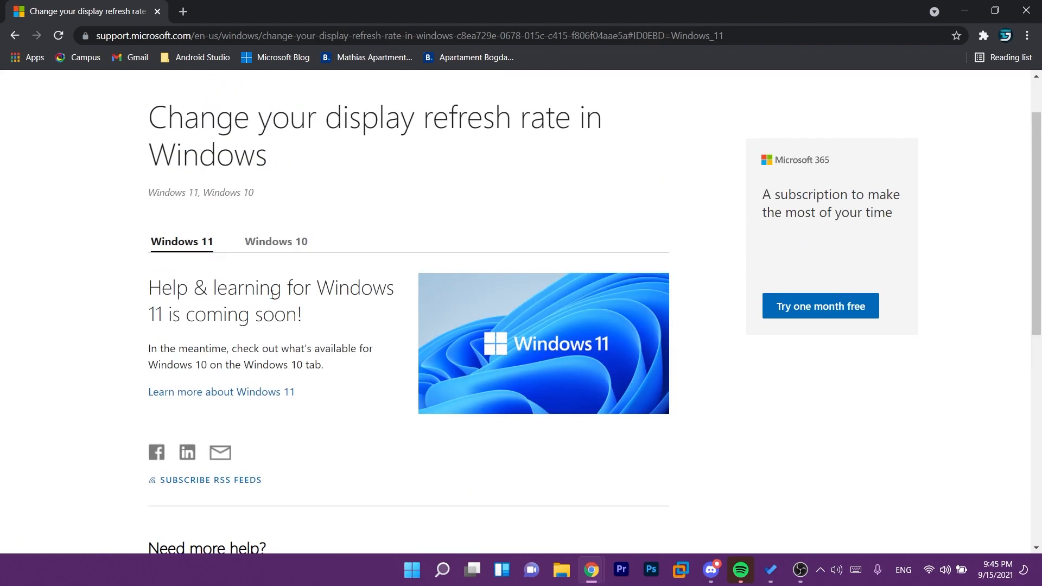
left_click(274, 241)
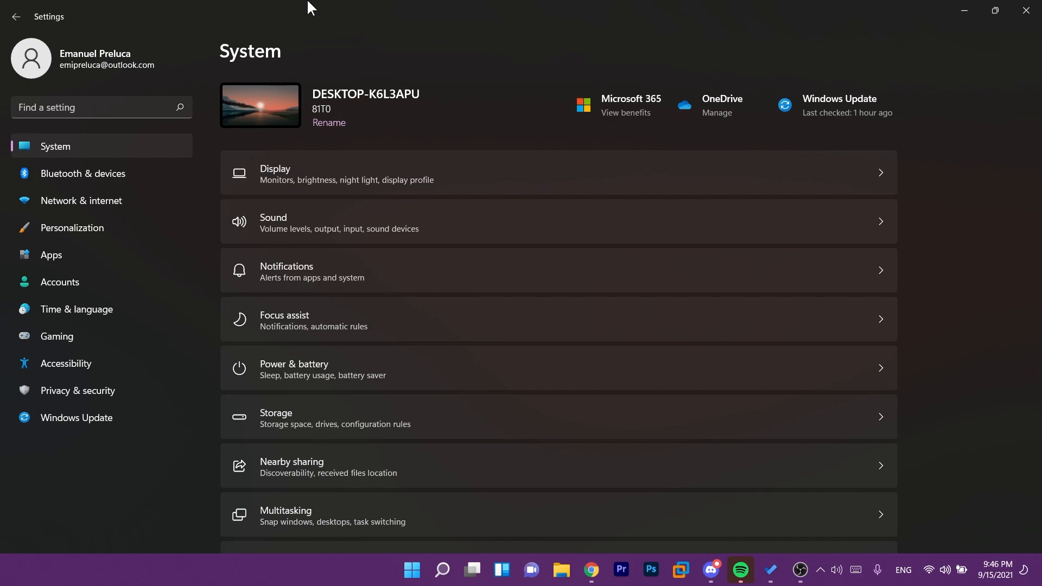
mouse_move(390, 55)
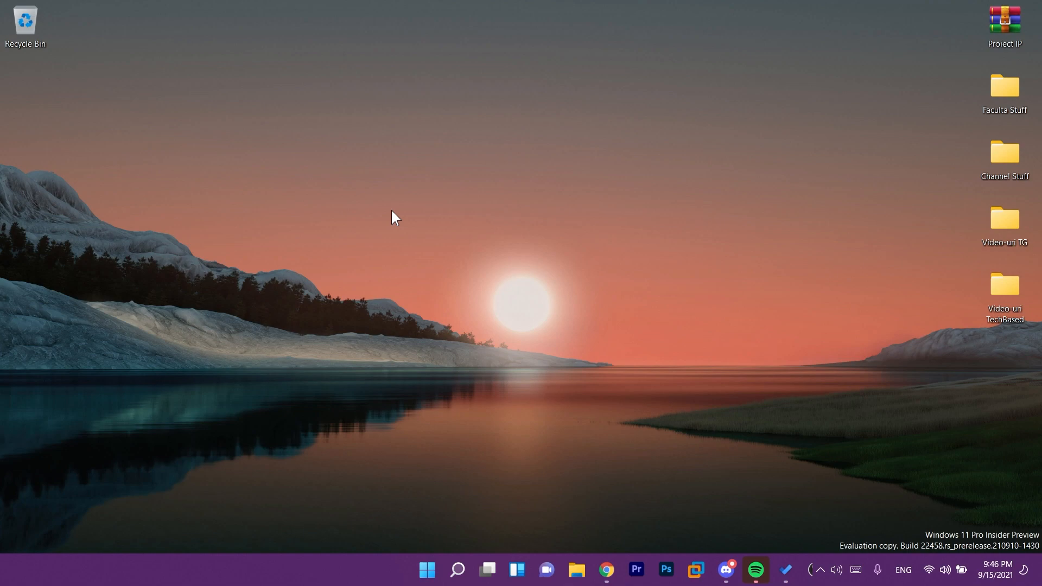
Read the build 22458 post's Known issues, then bring up Windows Search for the Tips app
left_click(604, 570)
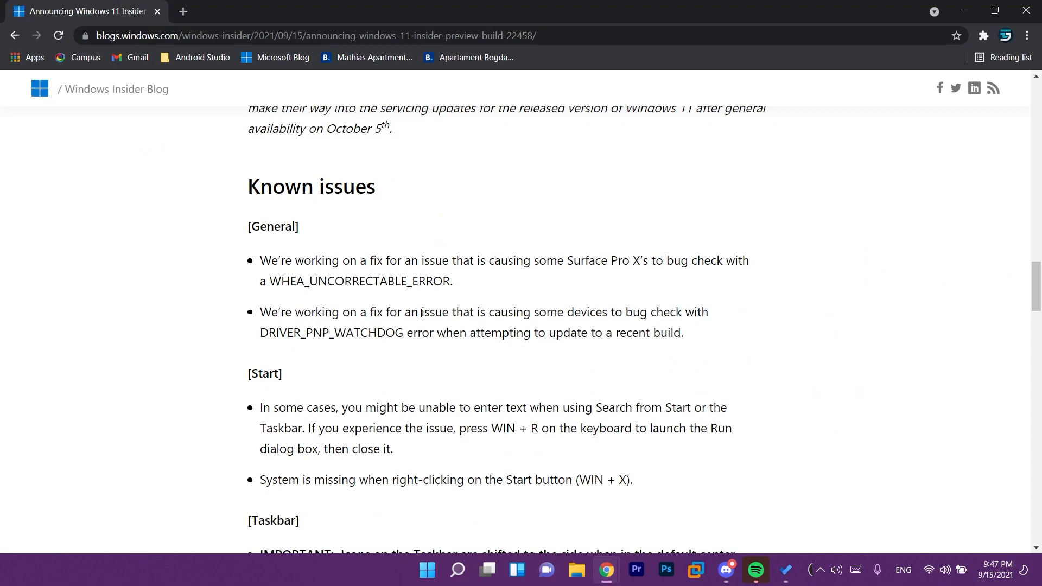
mouse_move(553, 256)
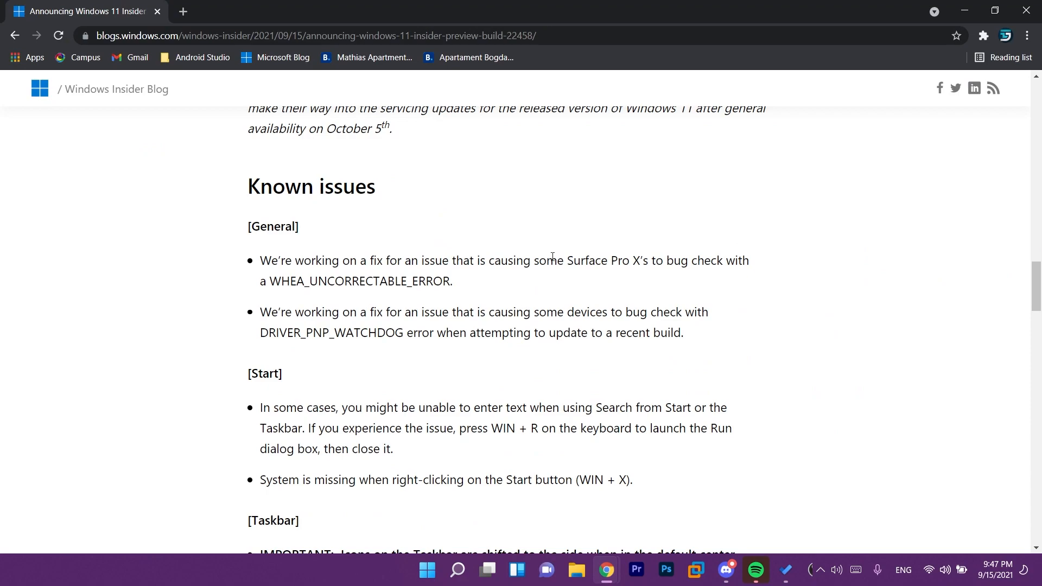
scroll("down", 3)
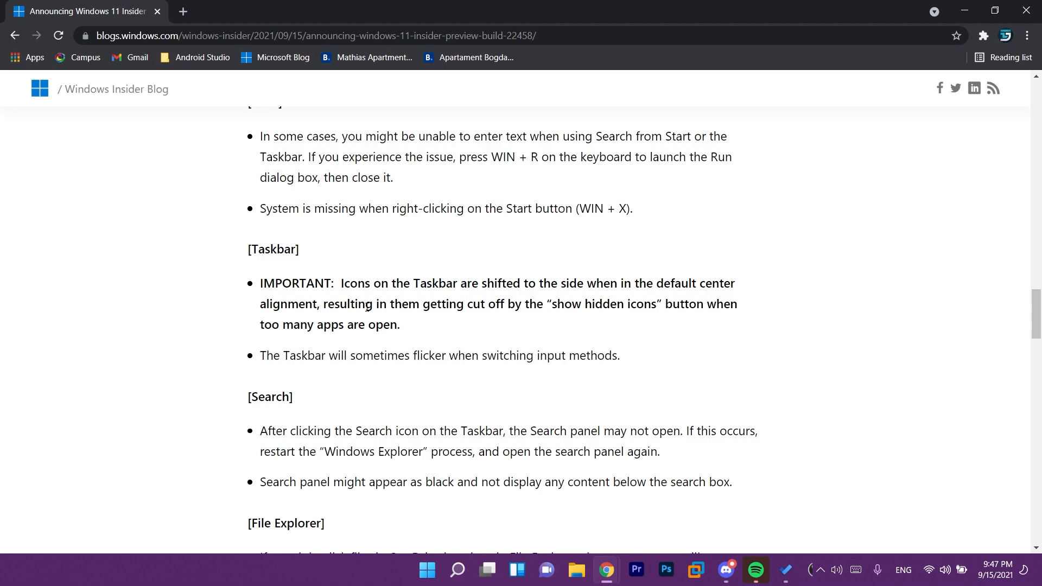
mouse_move(413, 286)
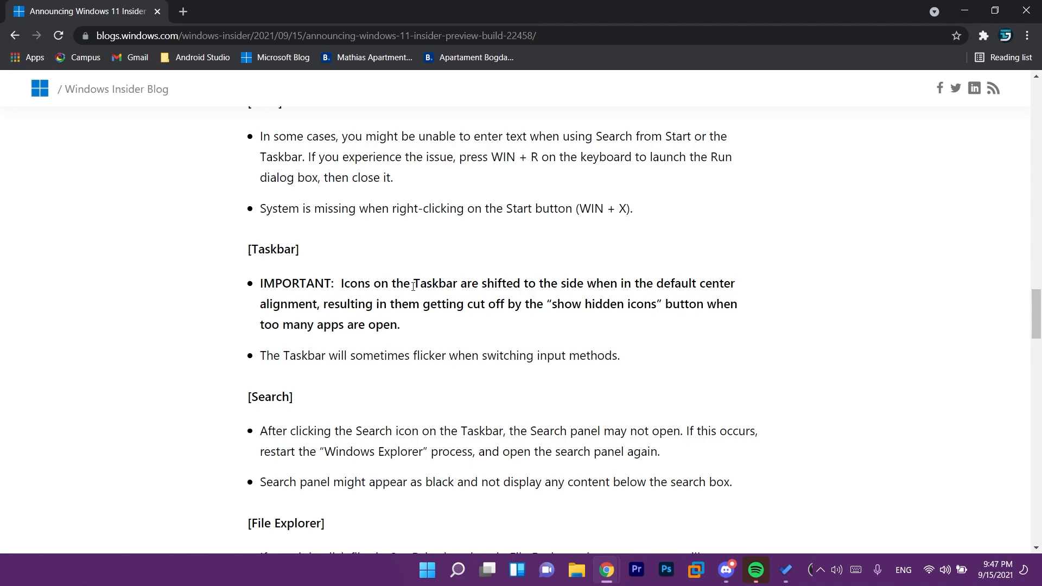
mouse_move(589, 392)
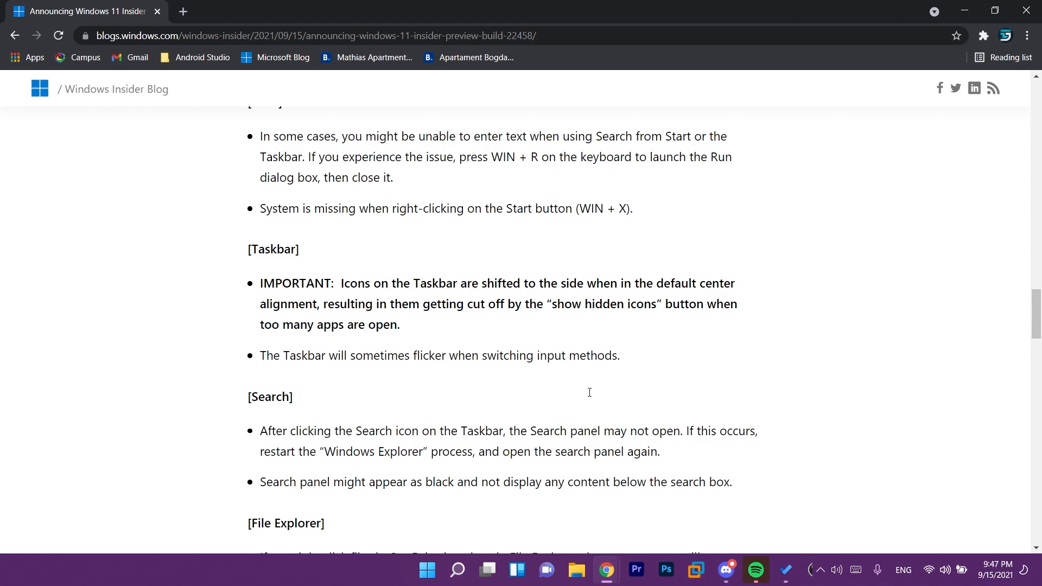
mouse_move(584, 306)
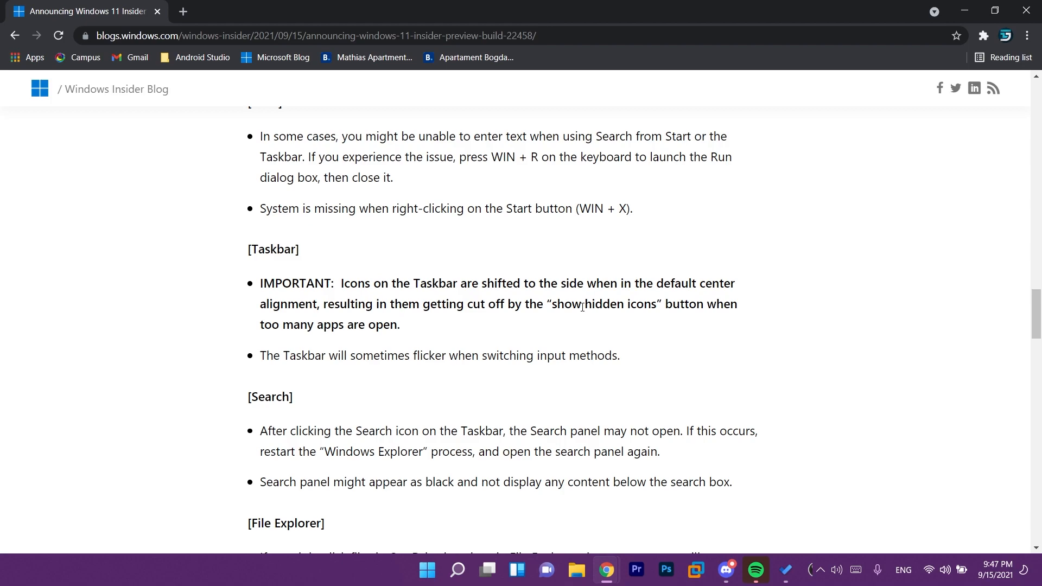
mouse_move(474, 330)
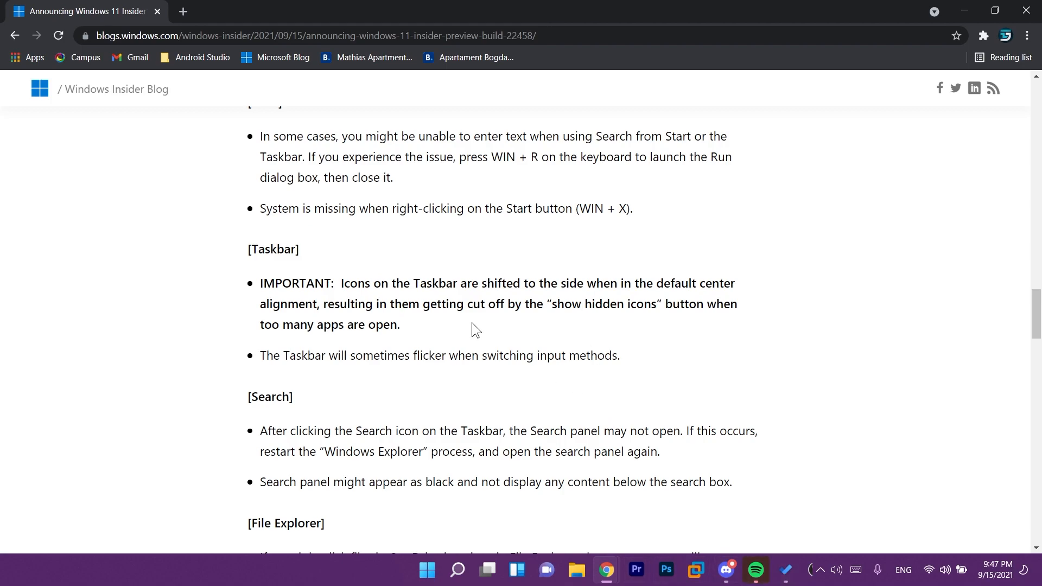
left_click(457, 570)
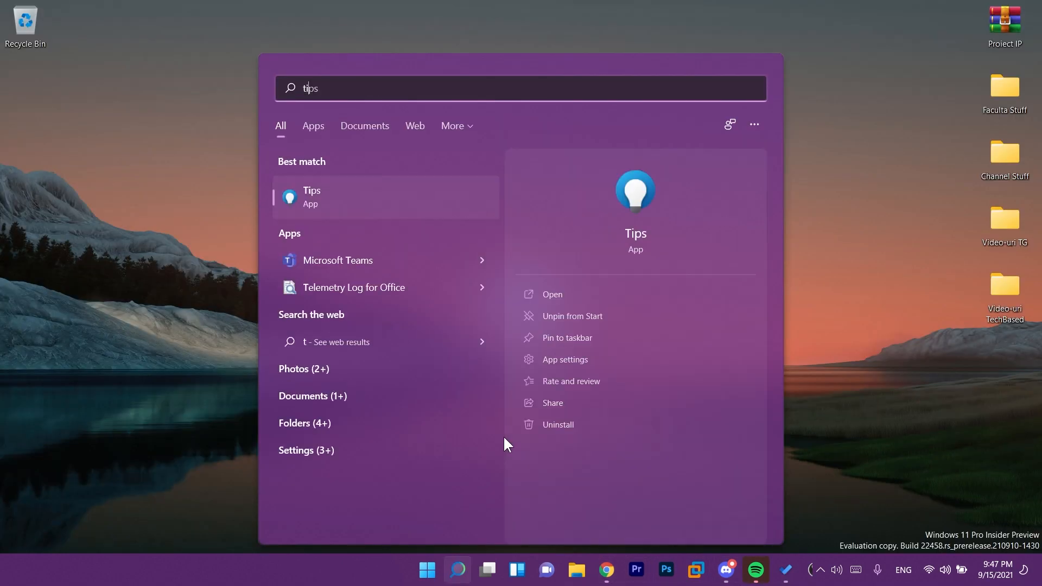
Launch Tips from search and open its Keyboard shortcuts tips collection
left_click(551, 294)
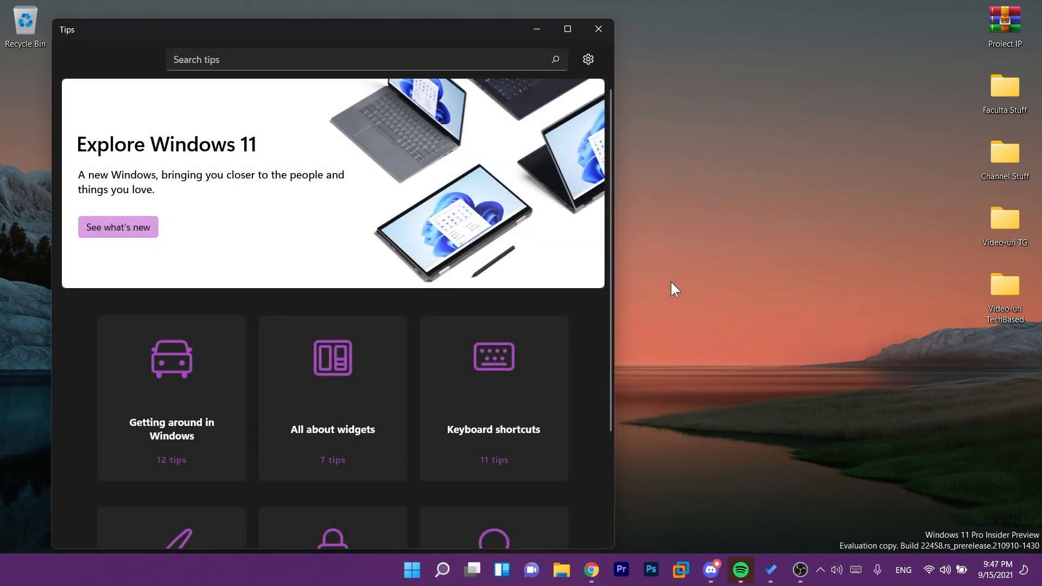
mouse_move(680, 295)
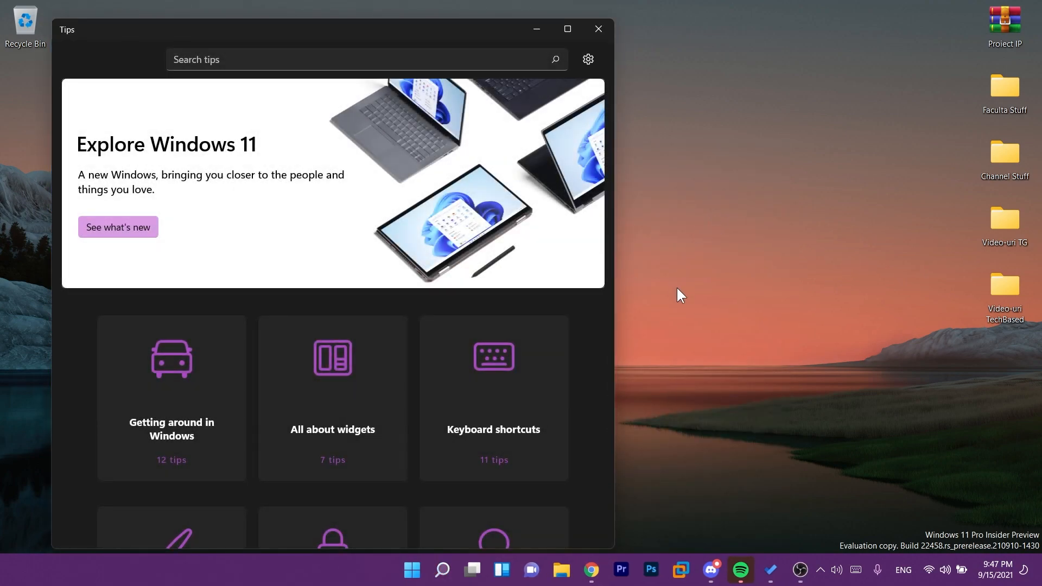
scroll("down", 3)
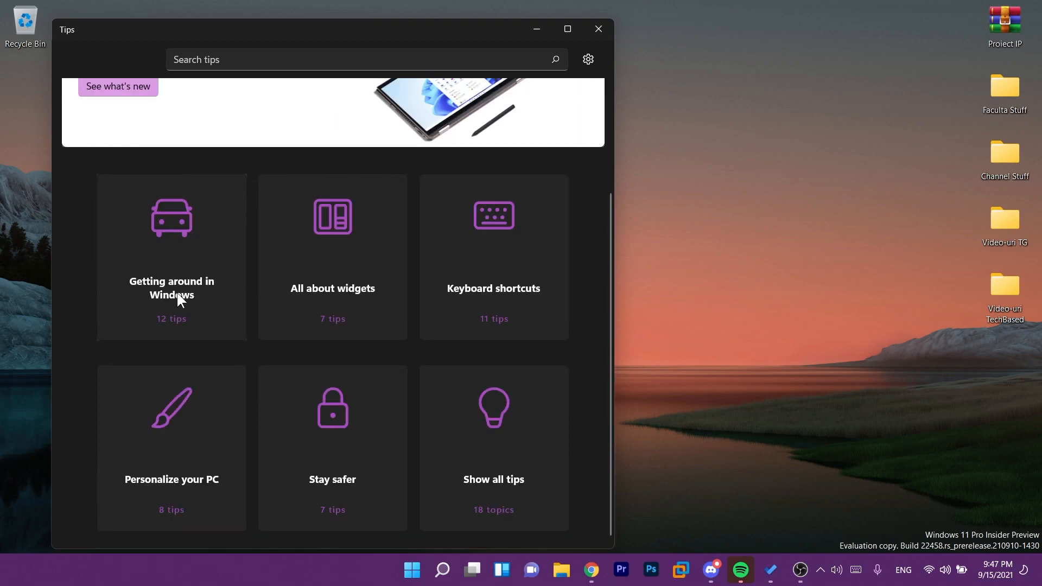
mouse_move(490, 301)
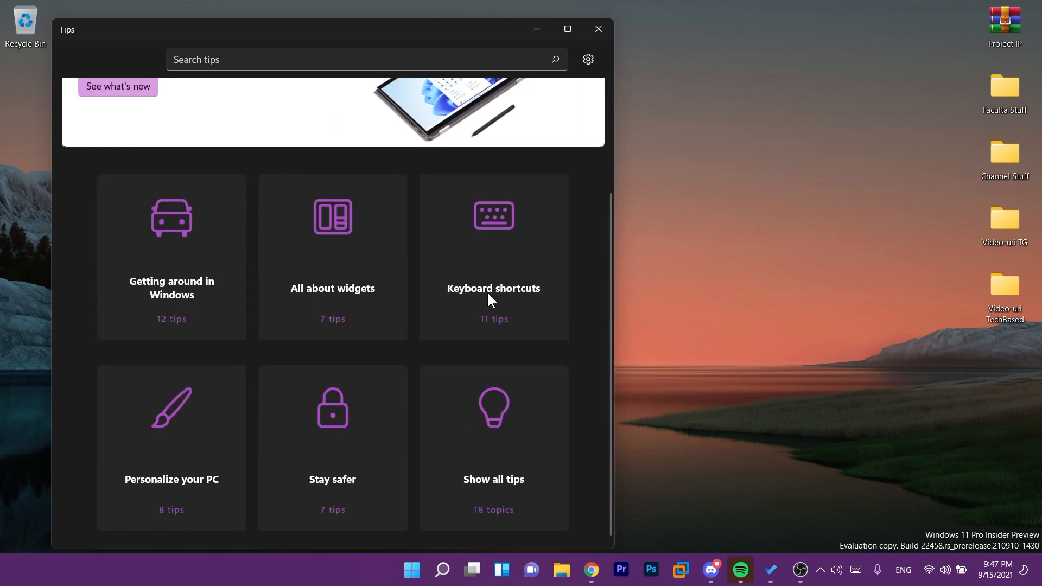
mouse_move(357, 510)
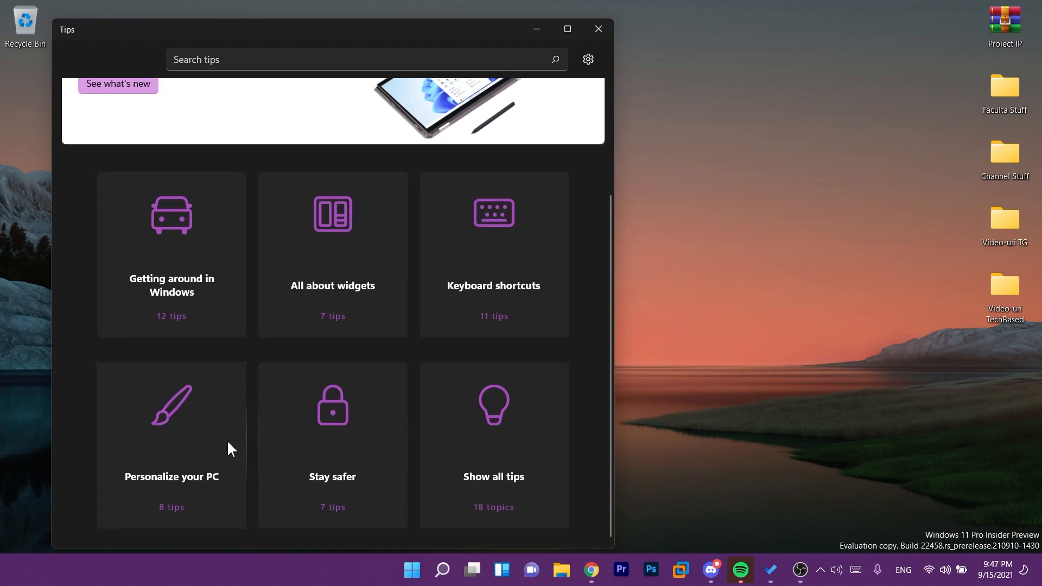
left_click(492, 254)
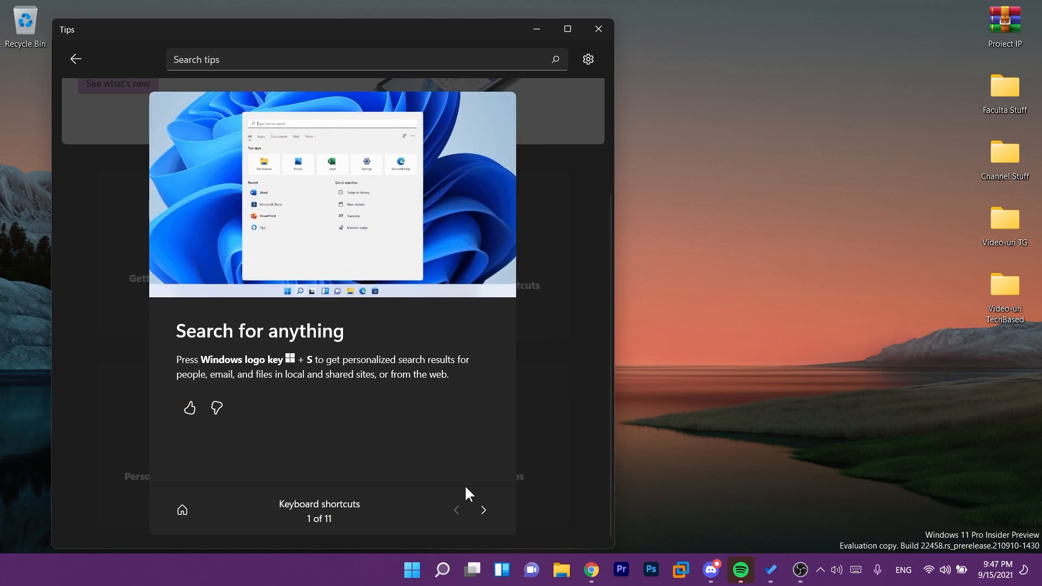
Page through a couple of keyboard shortcut tips, return to Tips home, and close the app
left_click(483, 510)
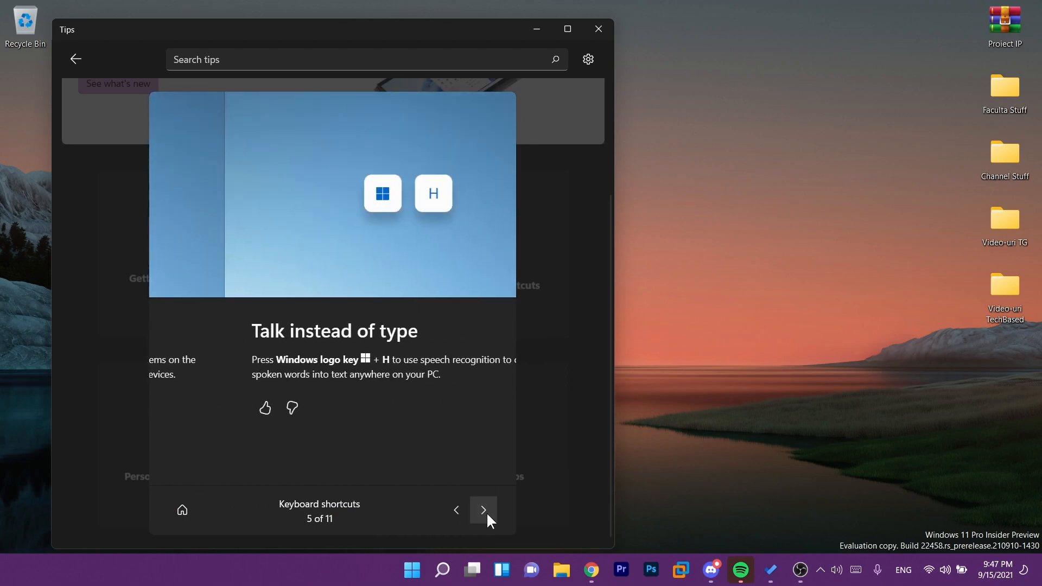
left_click(483, 510)
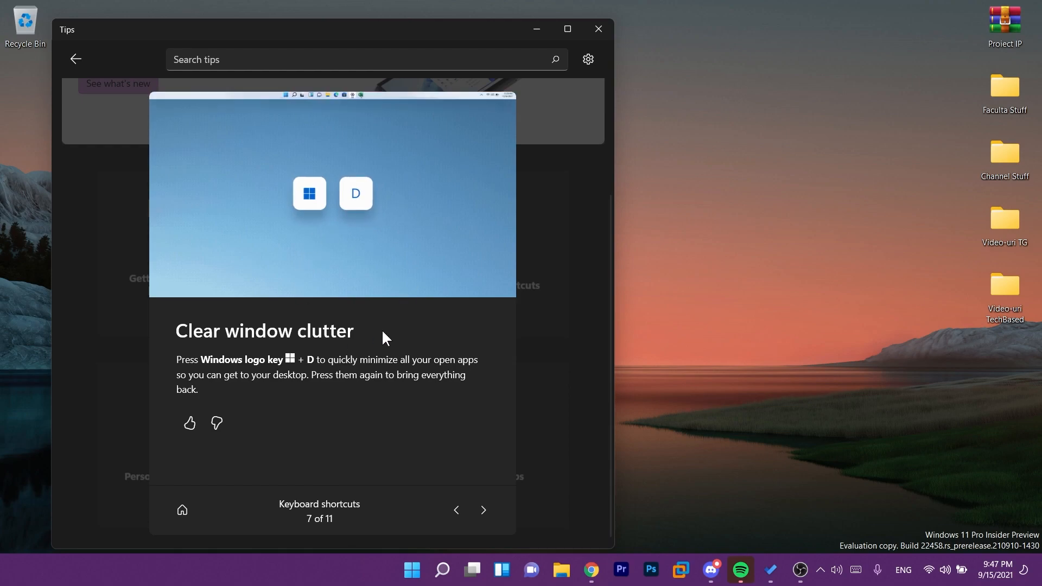
left_click(181, 510)
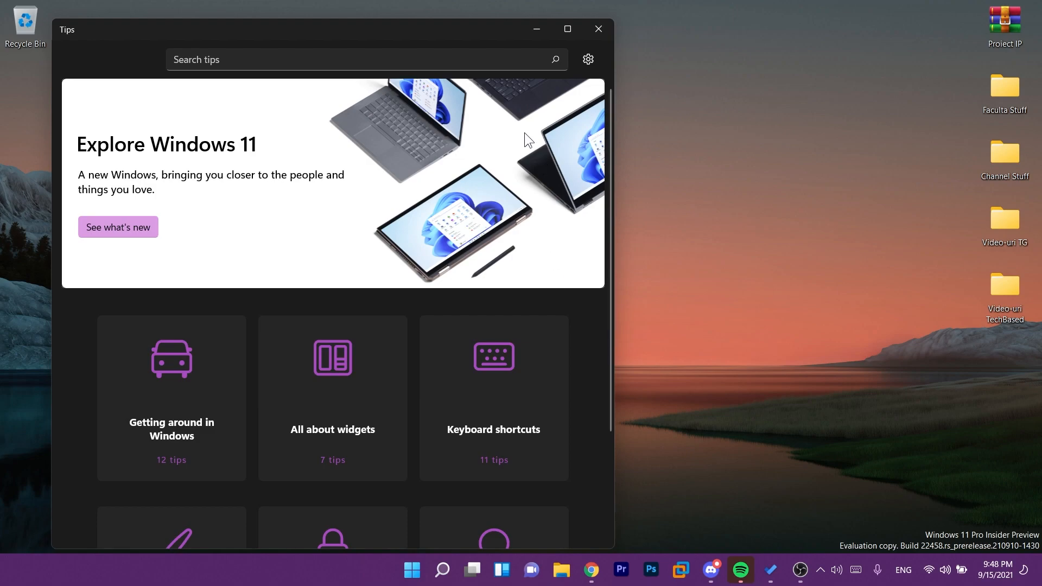
left_click(596, 28)
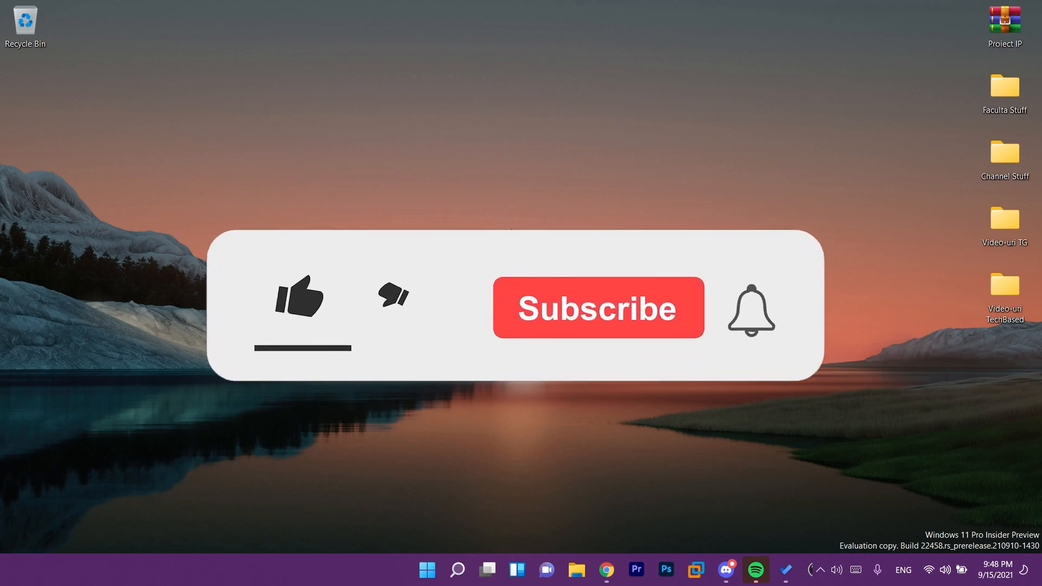
left_click(298, 297)
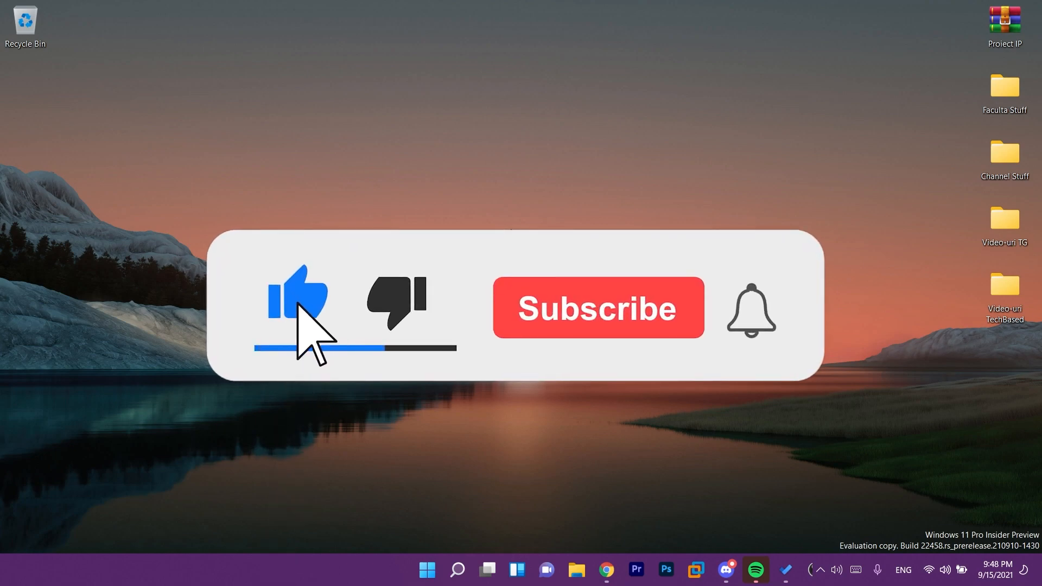
left_click(596, 307)
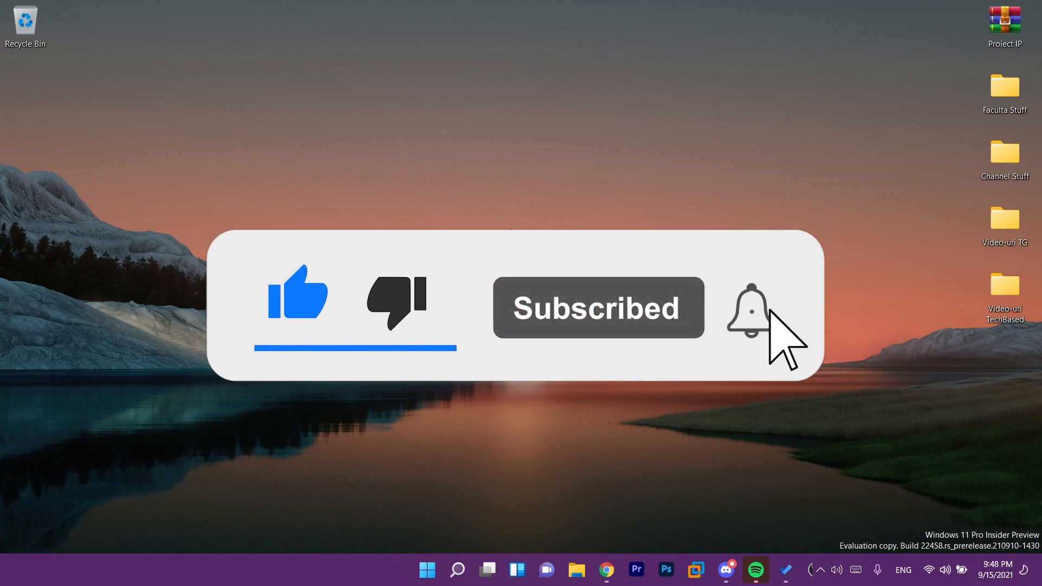
left_click(751, 307)
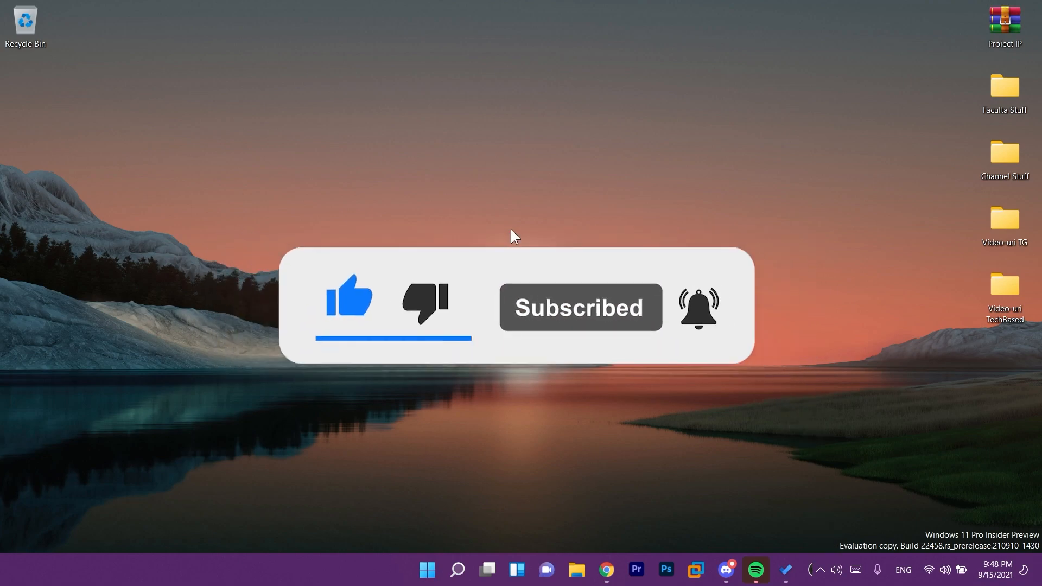